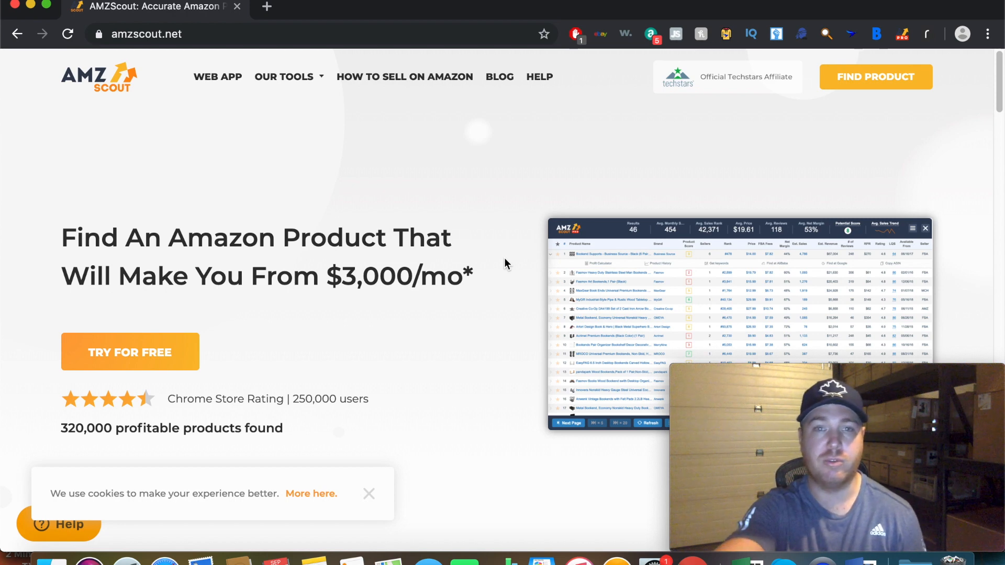
mouse_move(420, 183)
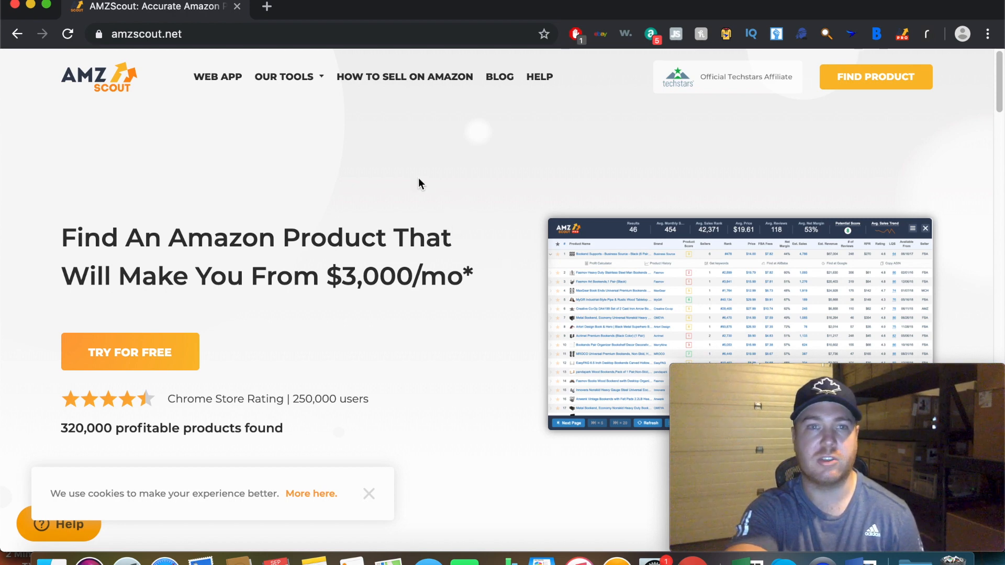
mouse_move(245, 145)
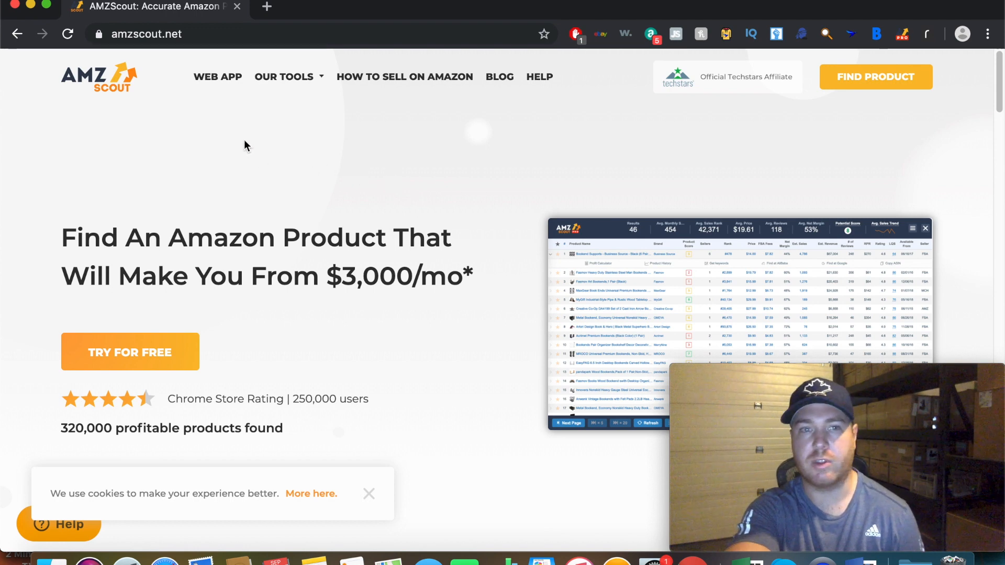
Step: Open the Web App overview from the AMZScout top navigation, then choose Find Product
click(218, 77)
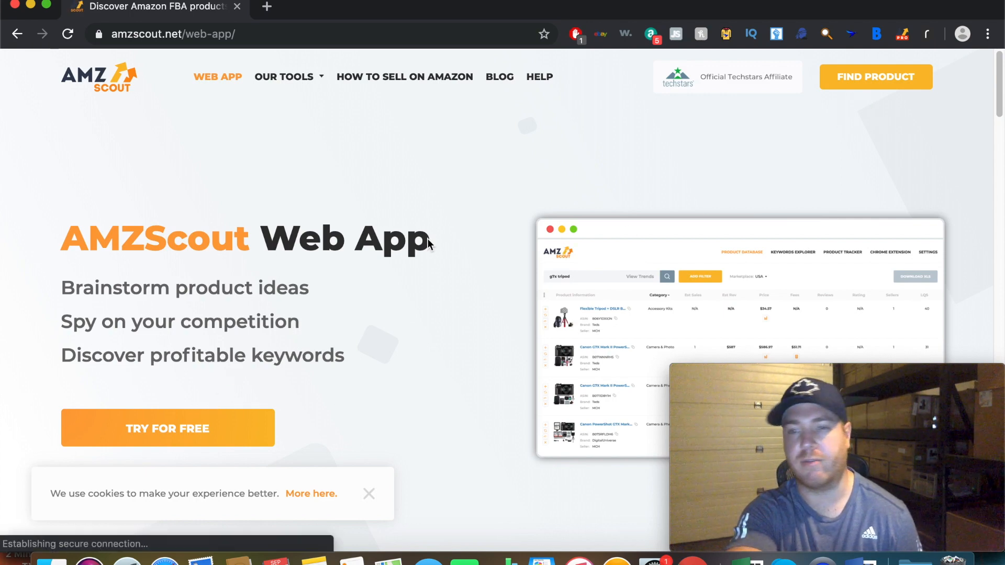
click(875, 77)
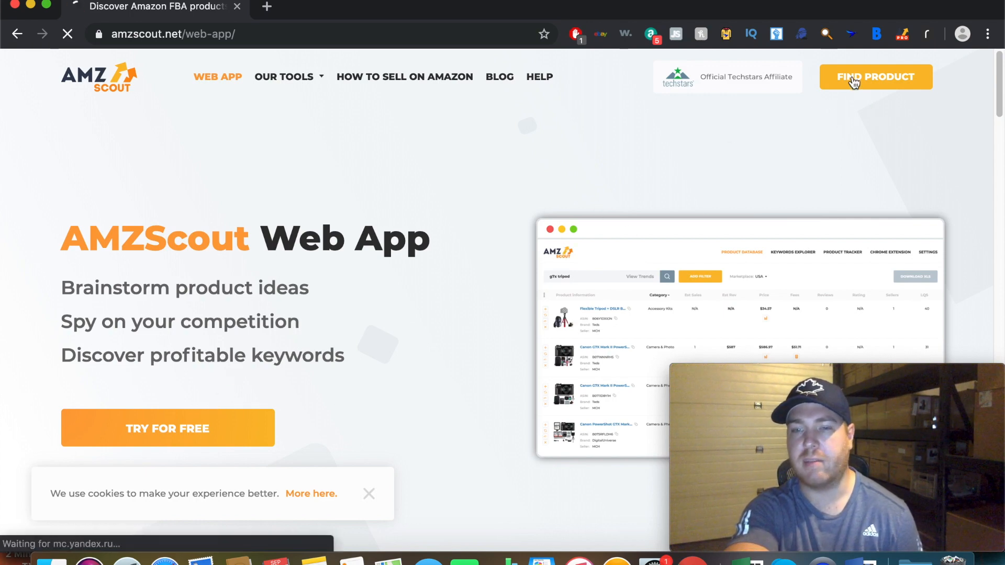
Step: Load the Product Database with oven mitts results and check the marketplace list, keeping USA
click(875, 77)
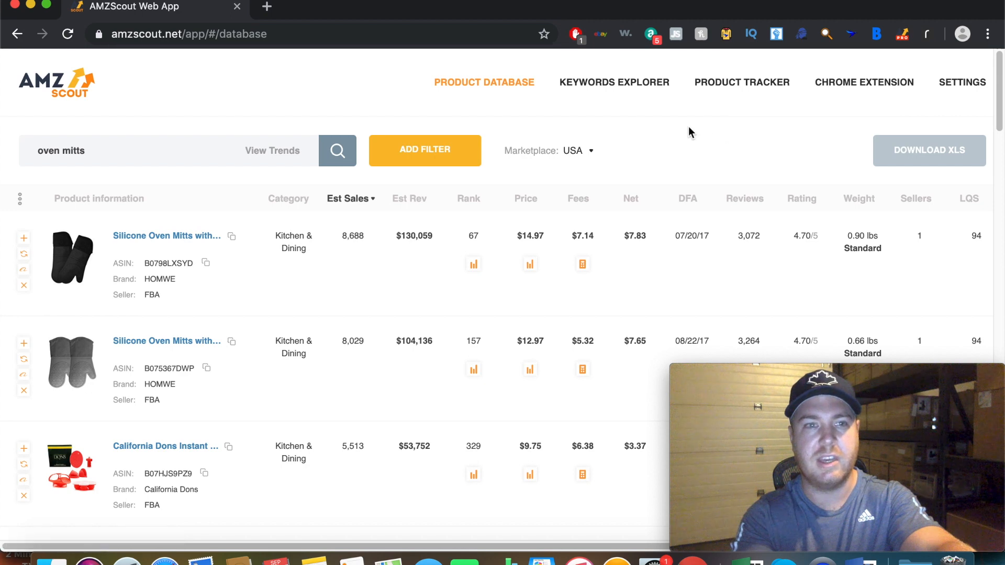
mouse_move(278, 108)
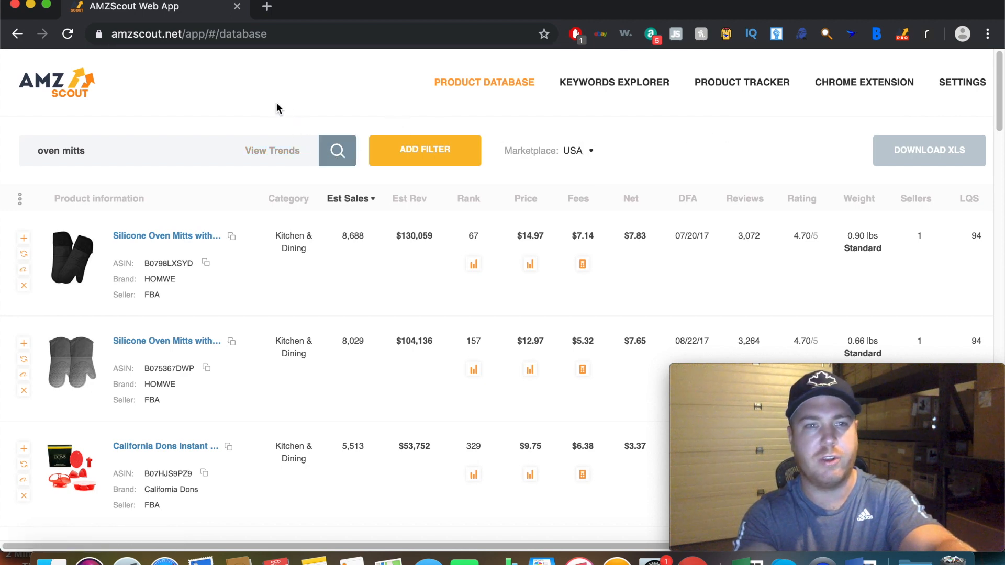
mouse_move(199, 132)
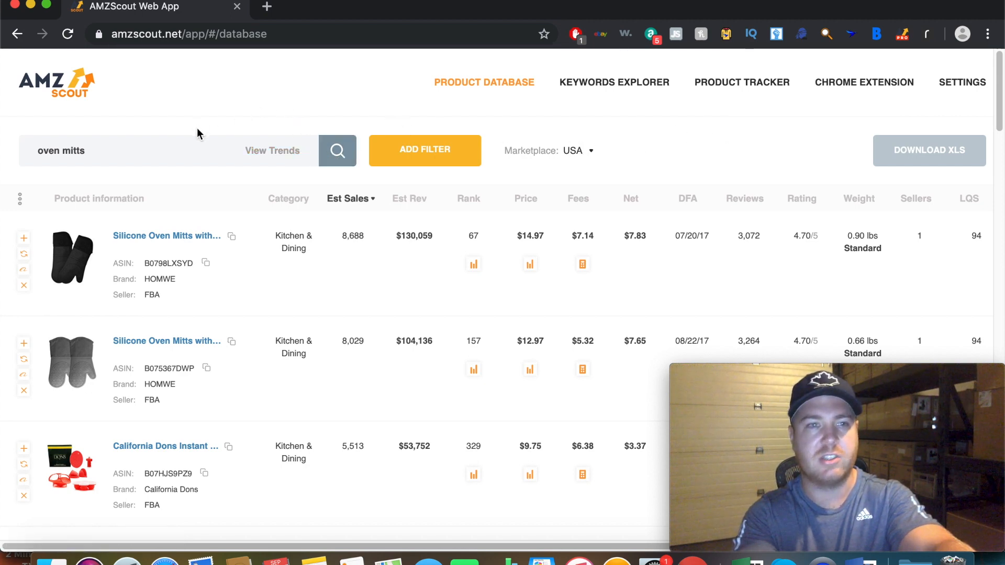
mouse_move(312, 137)
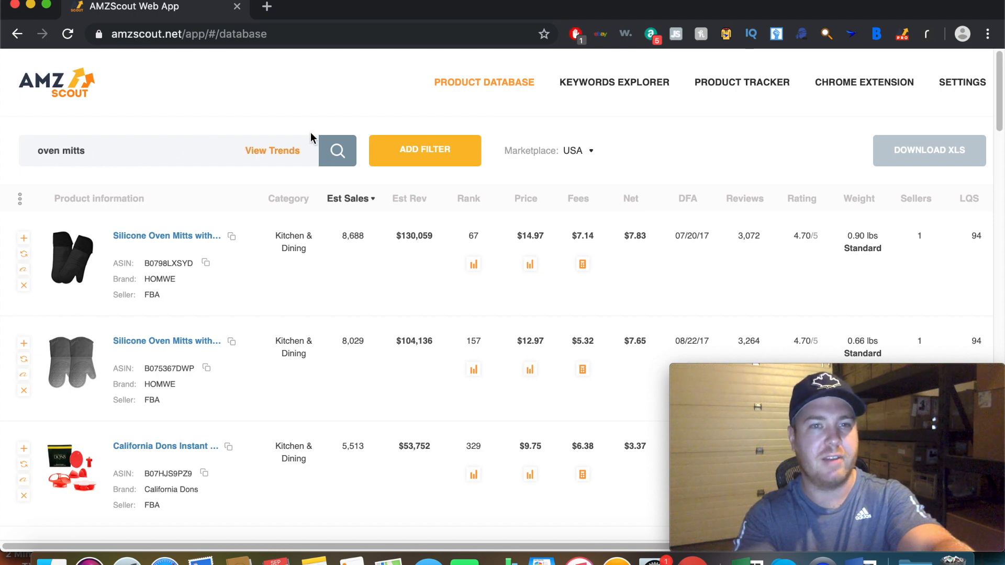
mouse_move(437, 89)
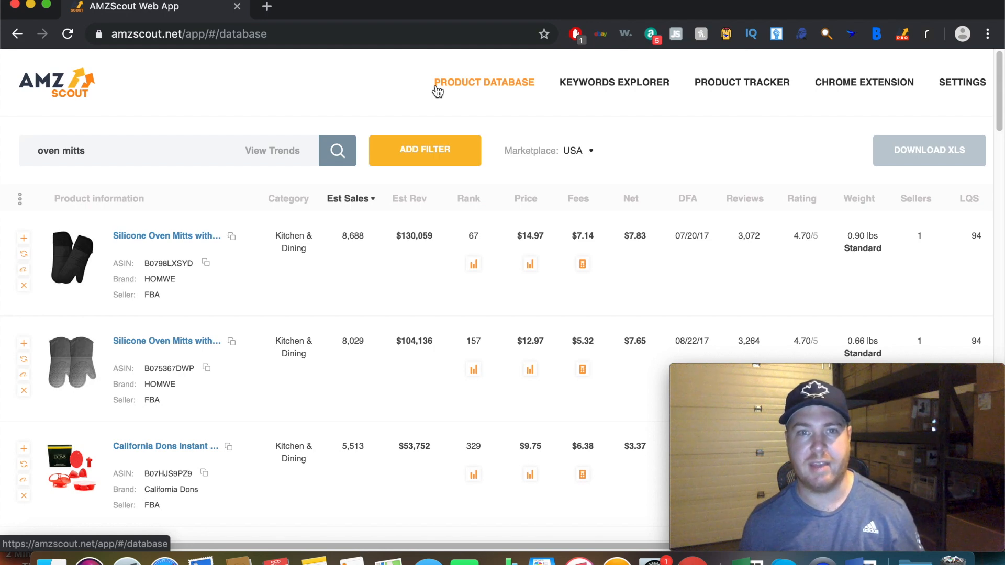
mouse_move(556, 149)
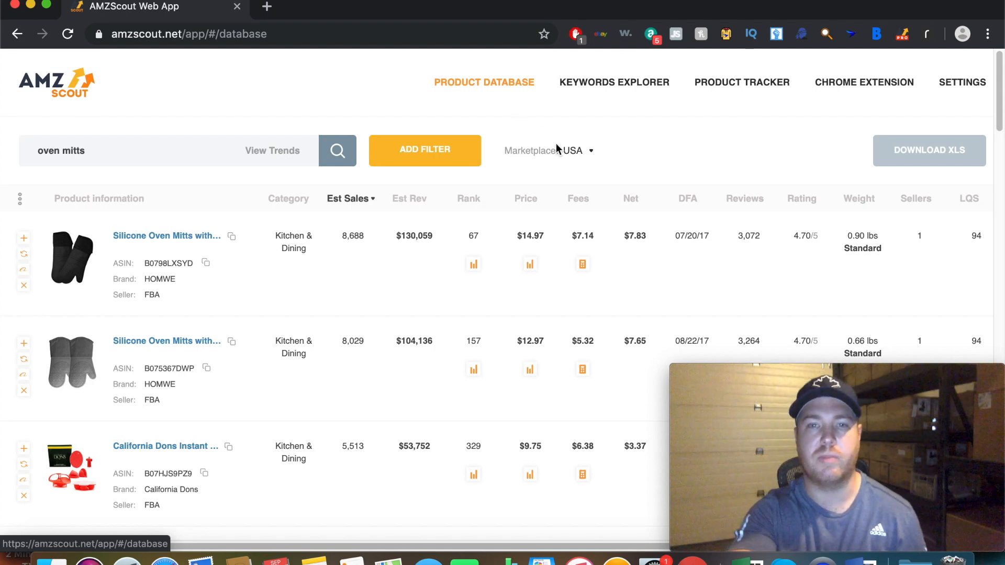
click(574, 150)
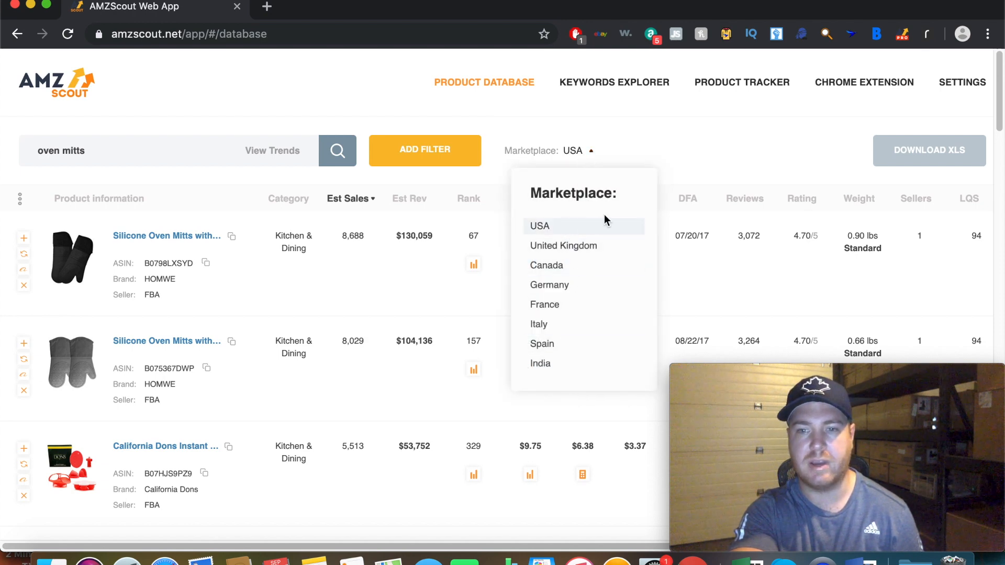
mouse_move(657, 183)
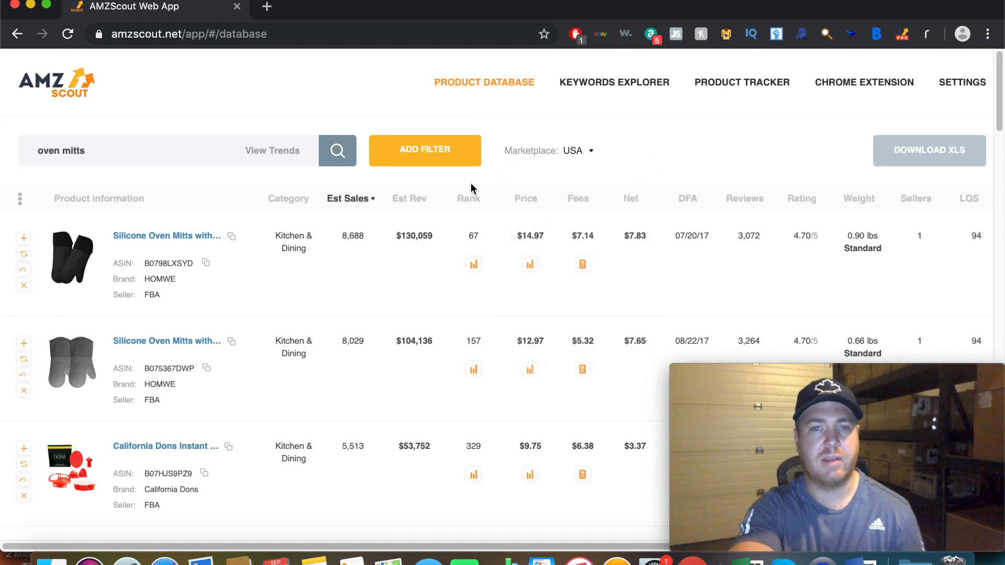
mouse_move(386, 257)
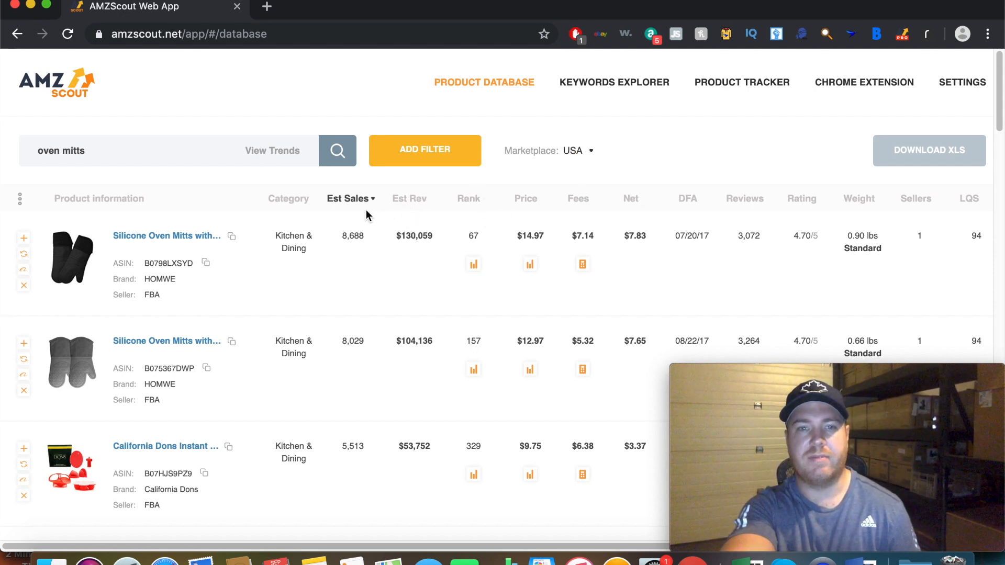
mouse_move(400, 205)
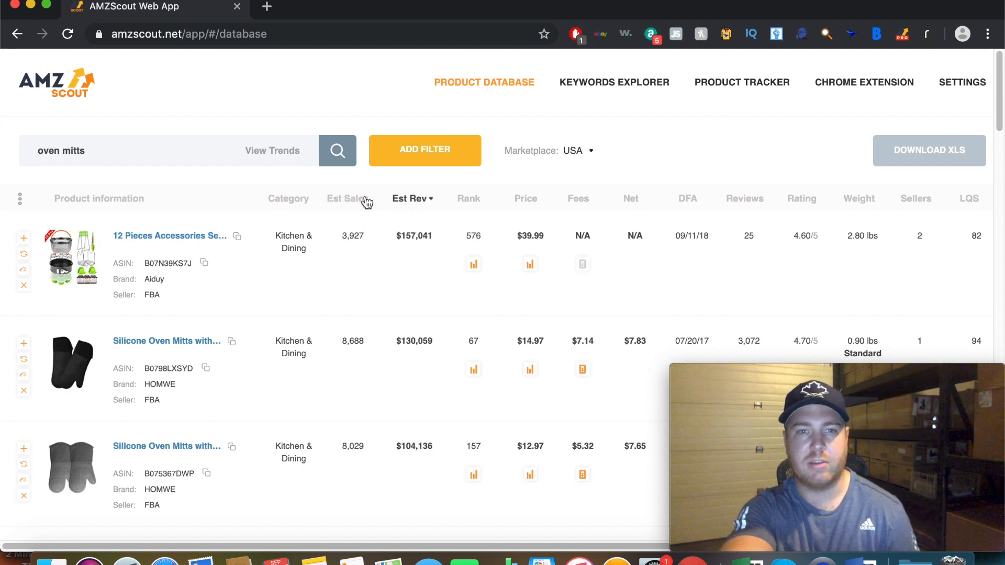
mouse_move(350, 215)
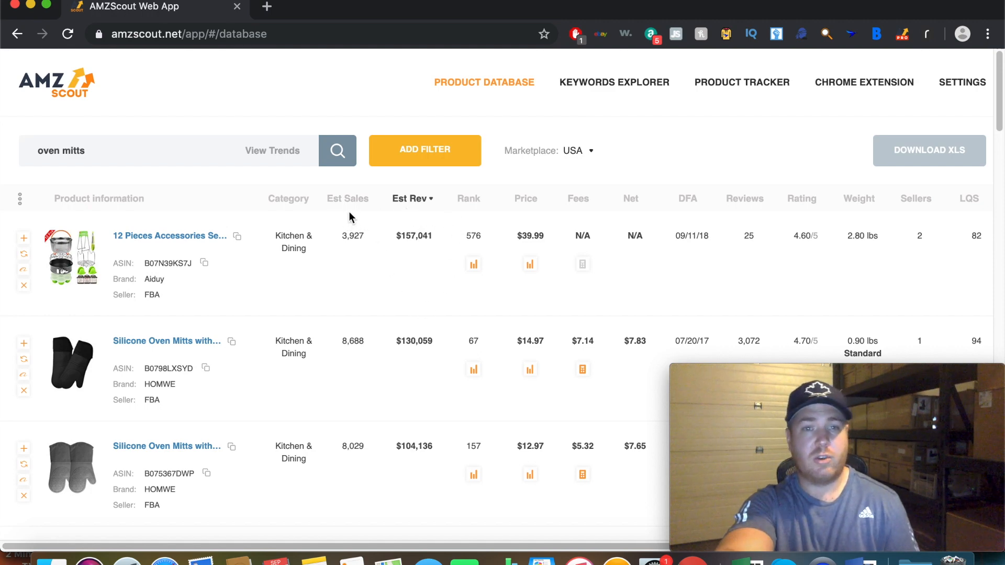
click(348, 198)
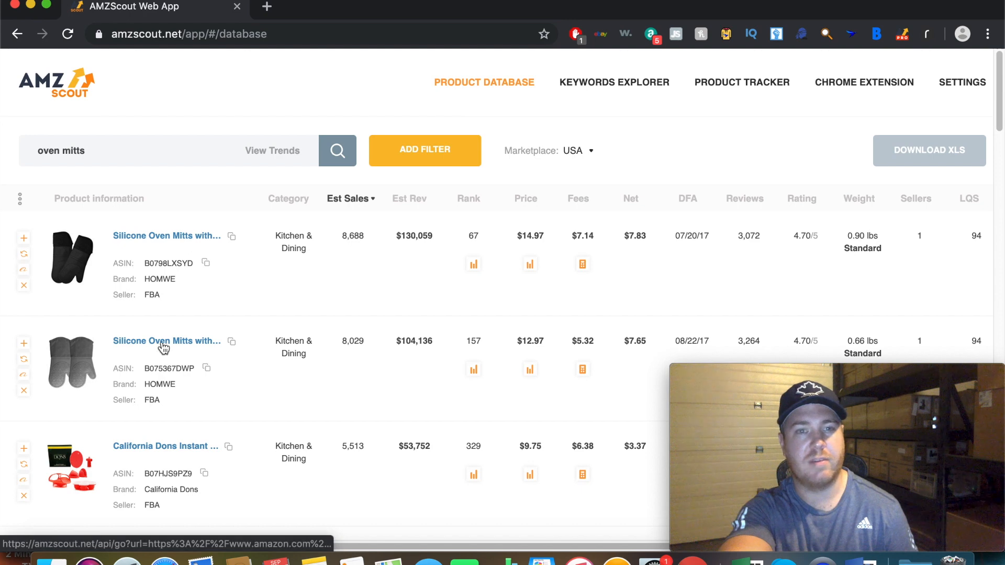
mouse_move(351, 260)
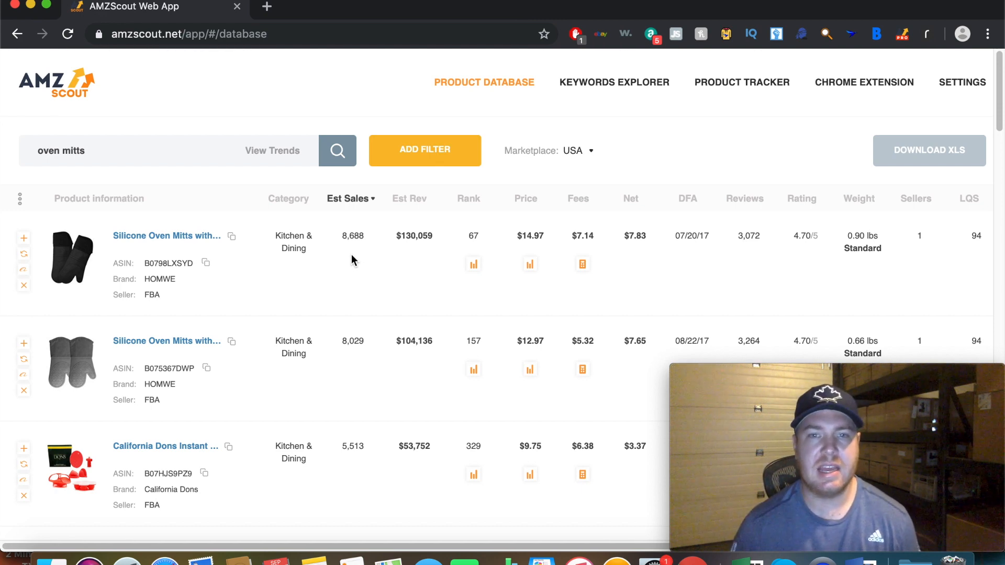
mouse_move(529, 237)
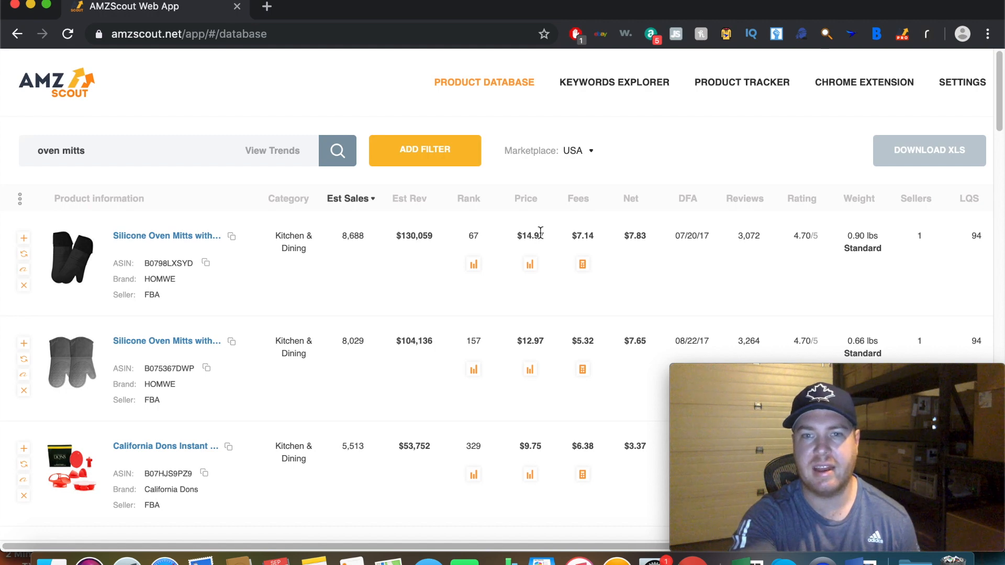
mouse_move(654, 252)
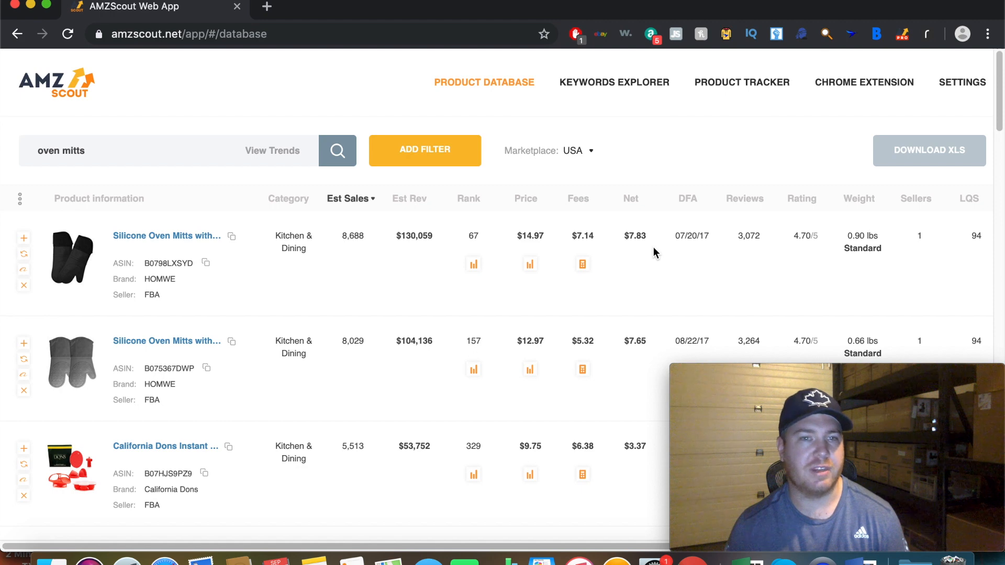
mouse_move(334, 256)
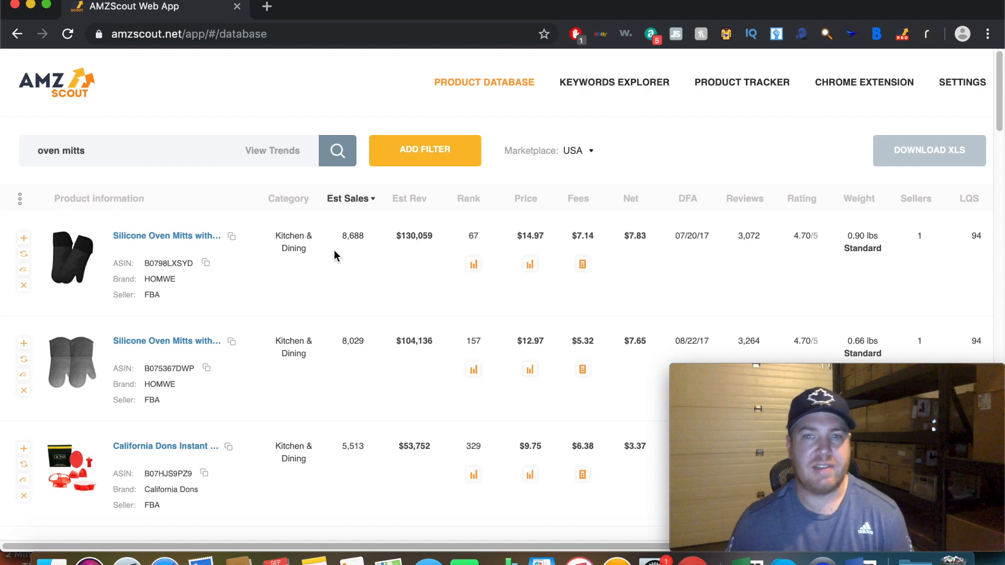
mouse_move(689, 248)
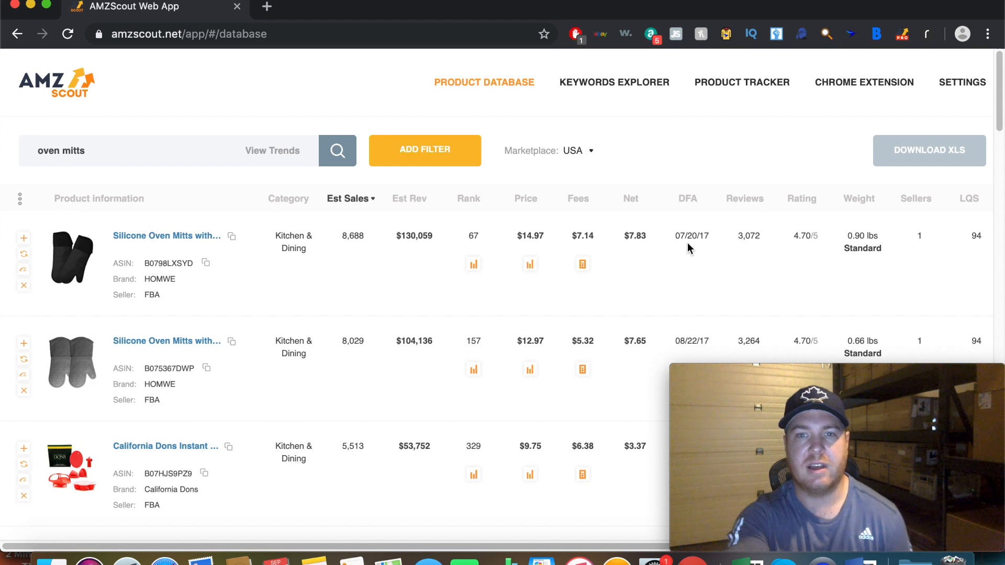
mouse_move(703, 249)
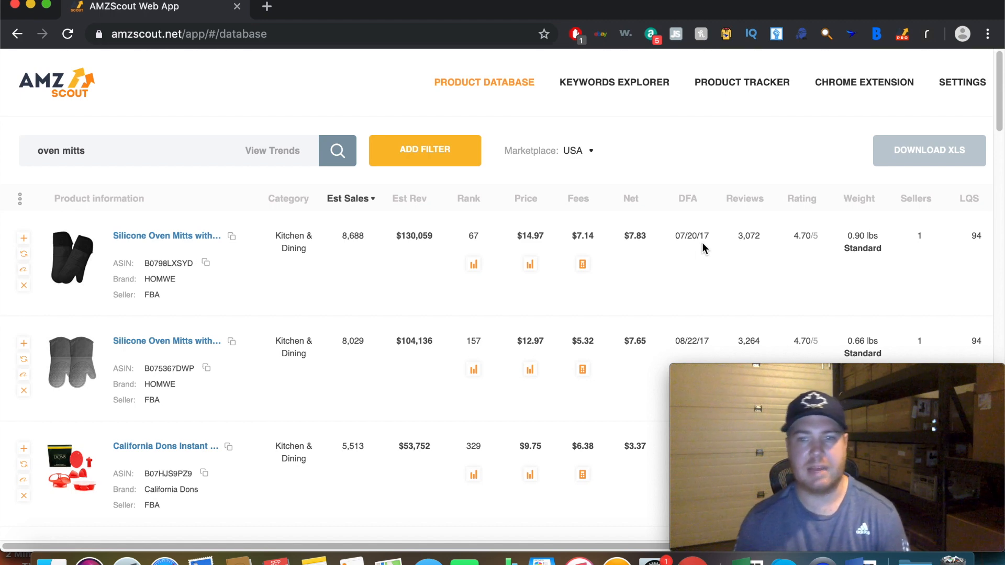
mouse_move(754, 256)
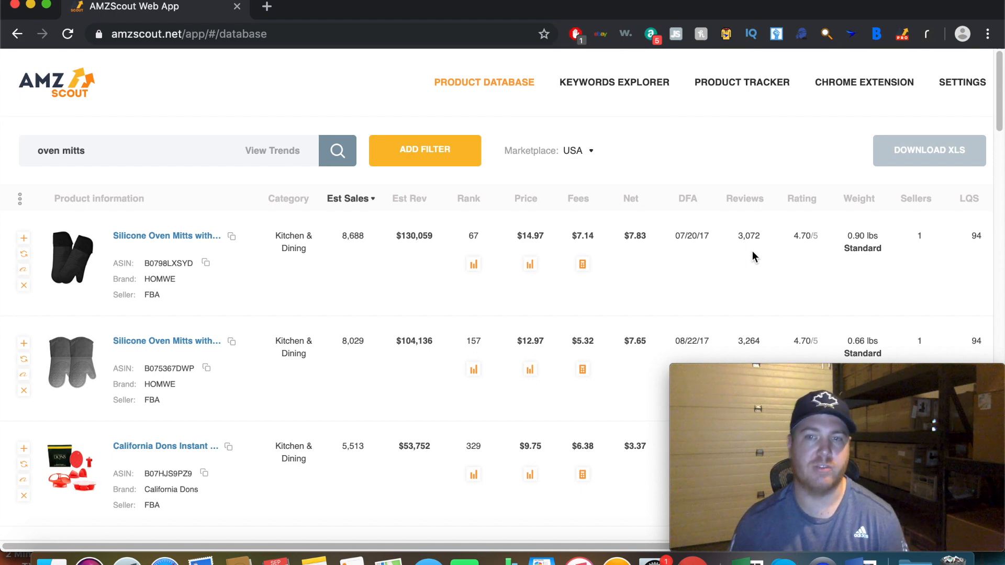
mouse_move(803, 276)
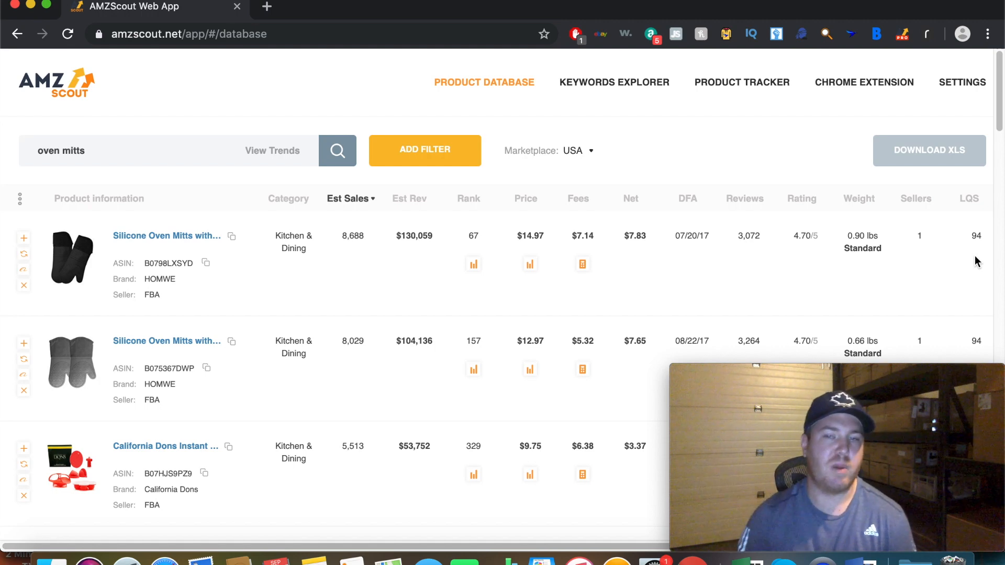
mouse_move(428, 559)
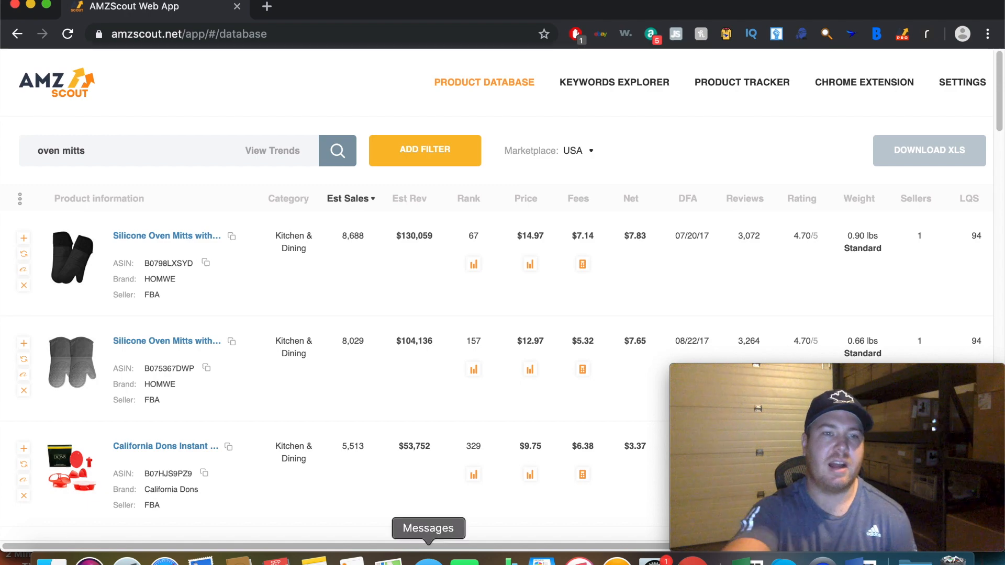
scroll(down, 3)
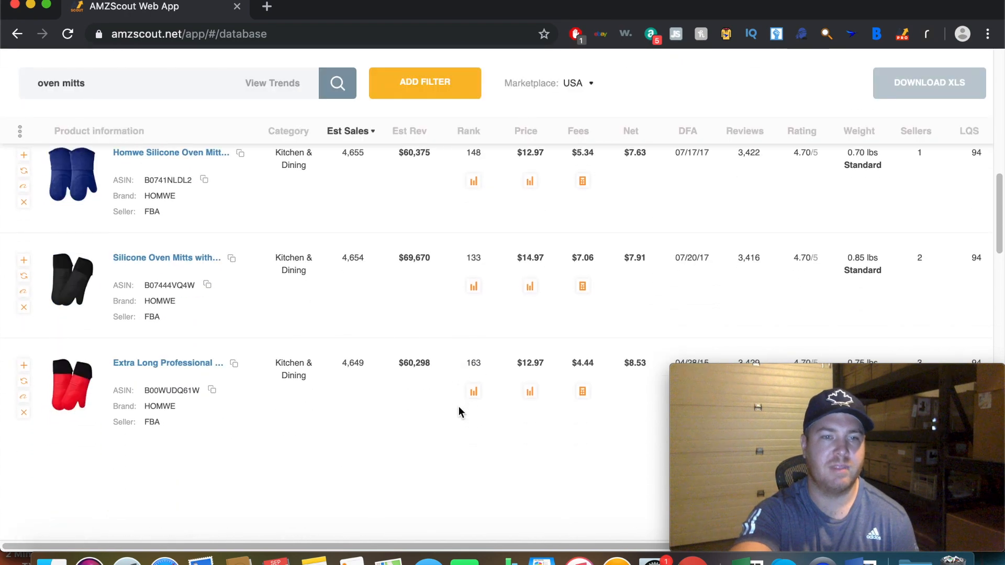
scroll(down, 3)
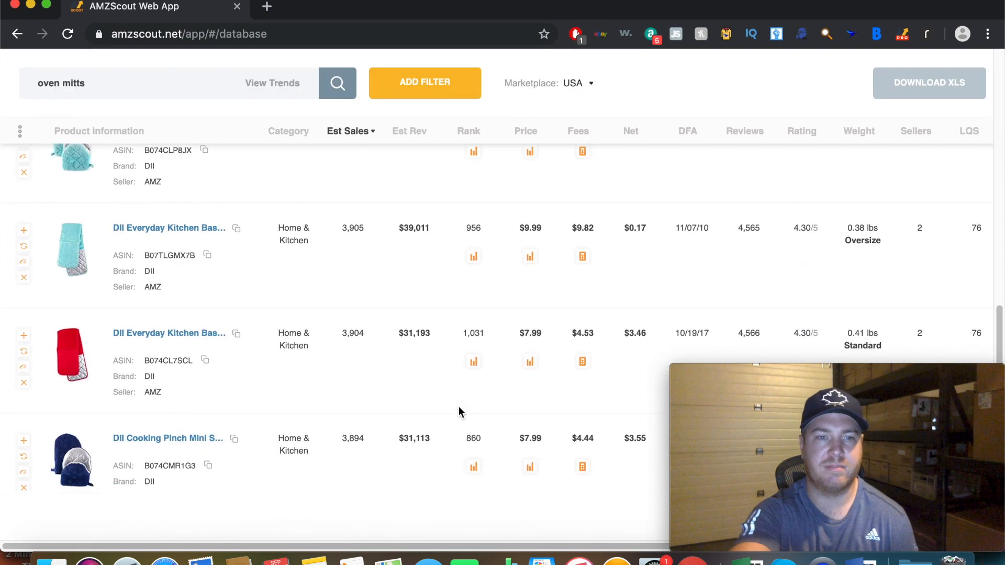
scroll(down, 3)
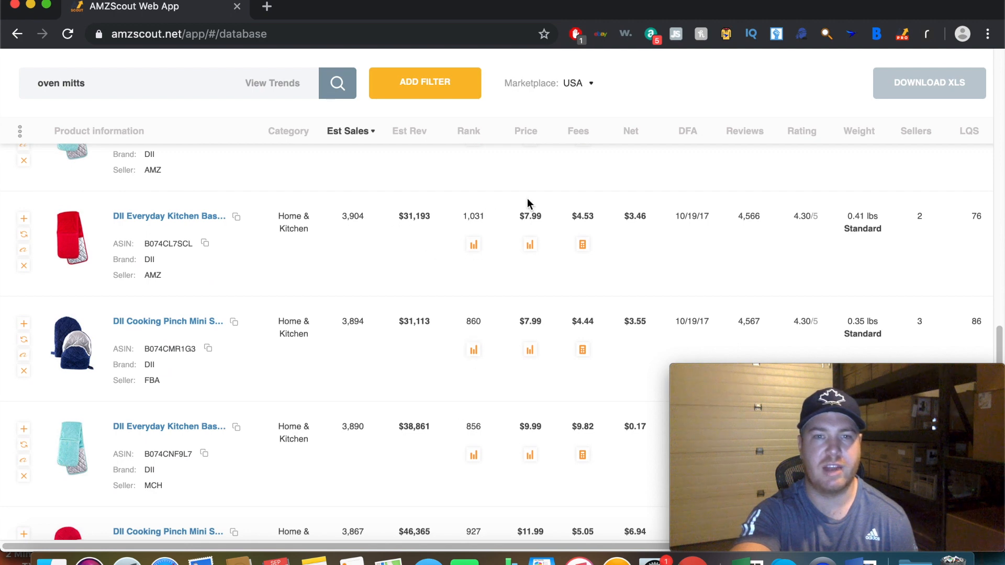
mouse_move(563, 229)
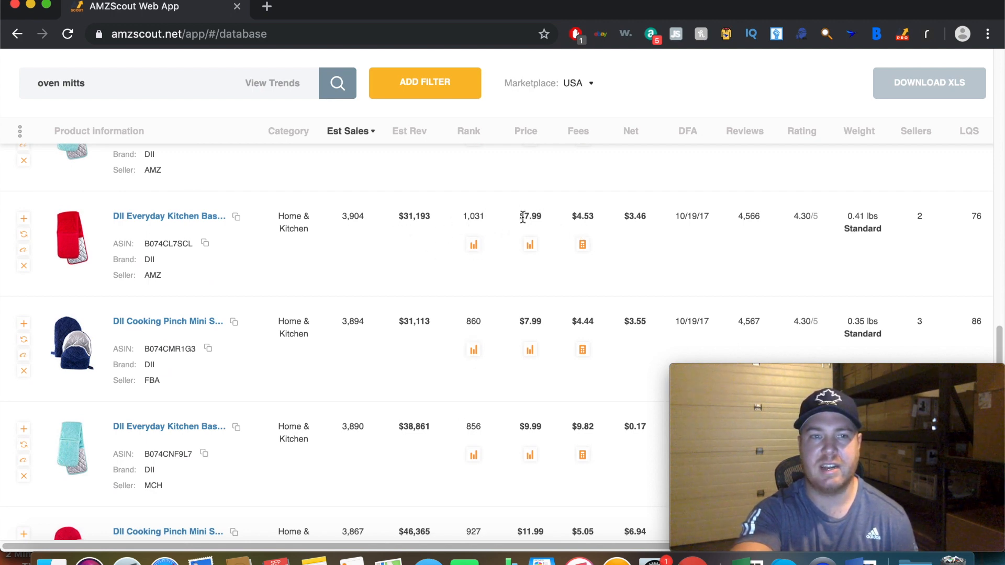
mouse_move(342, 236)
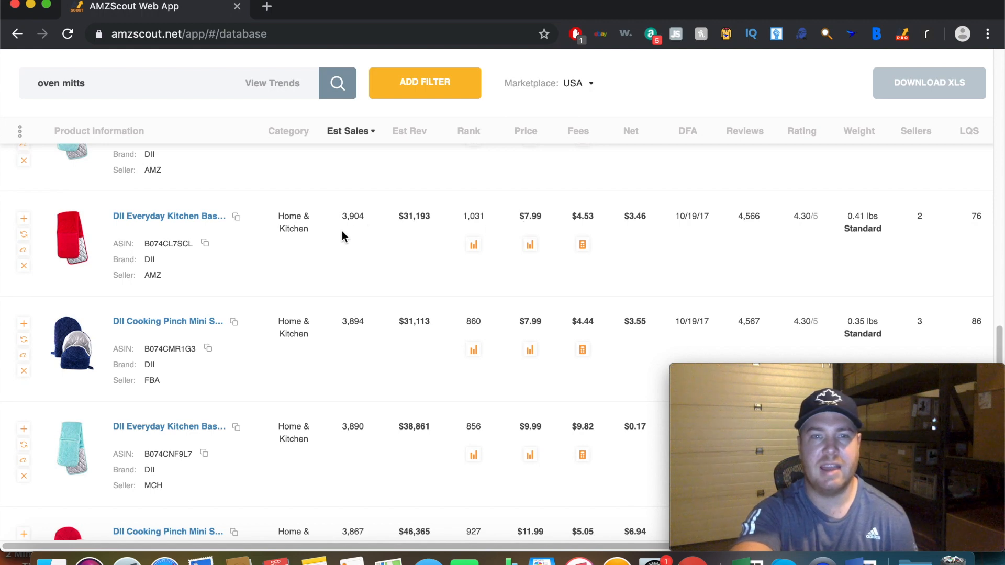
mouse_move(352, 234)
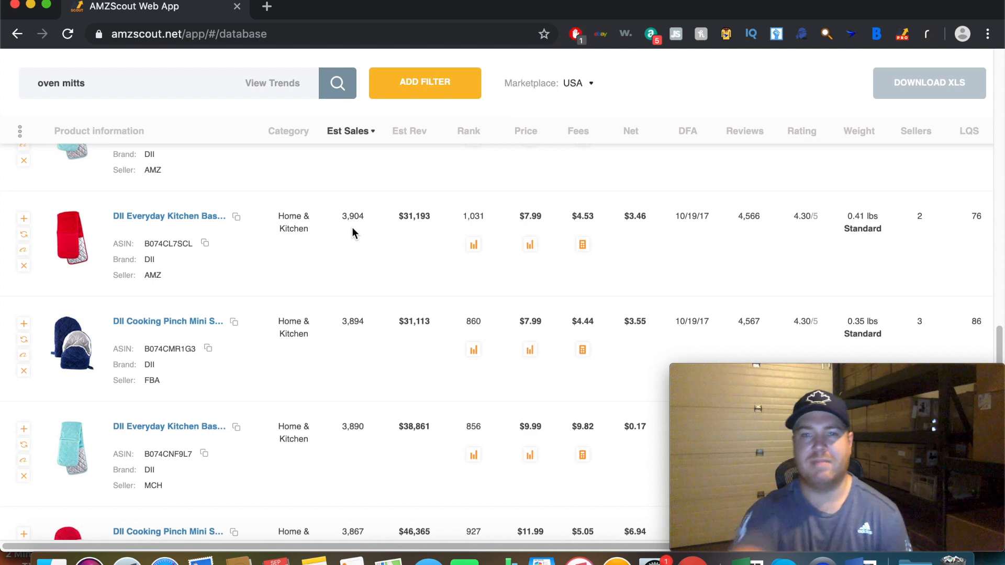
mouse_move(627, 217)
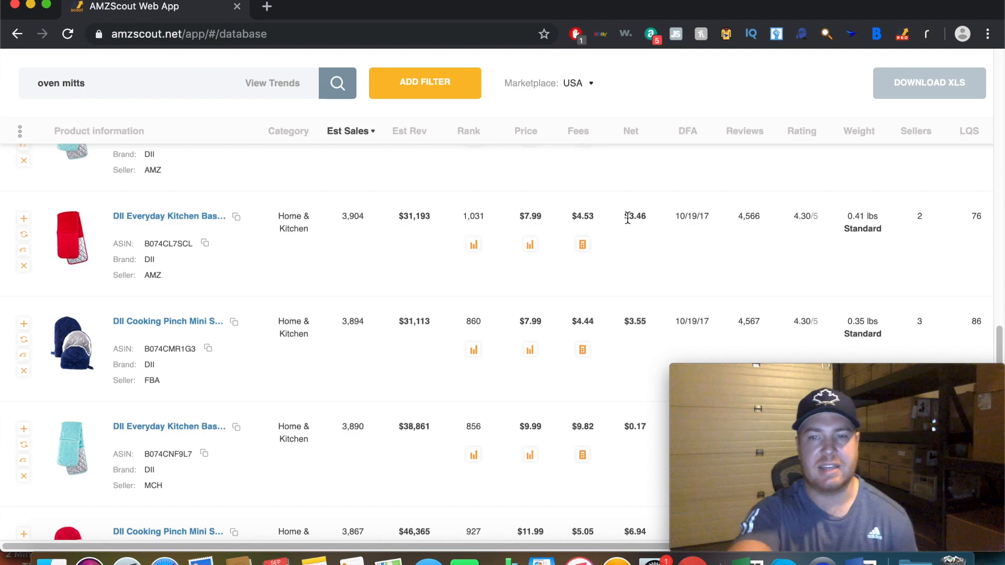
scroll(up, 3)
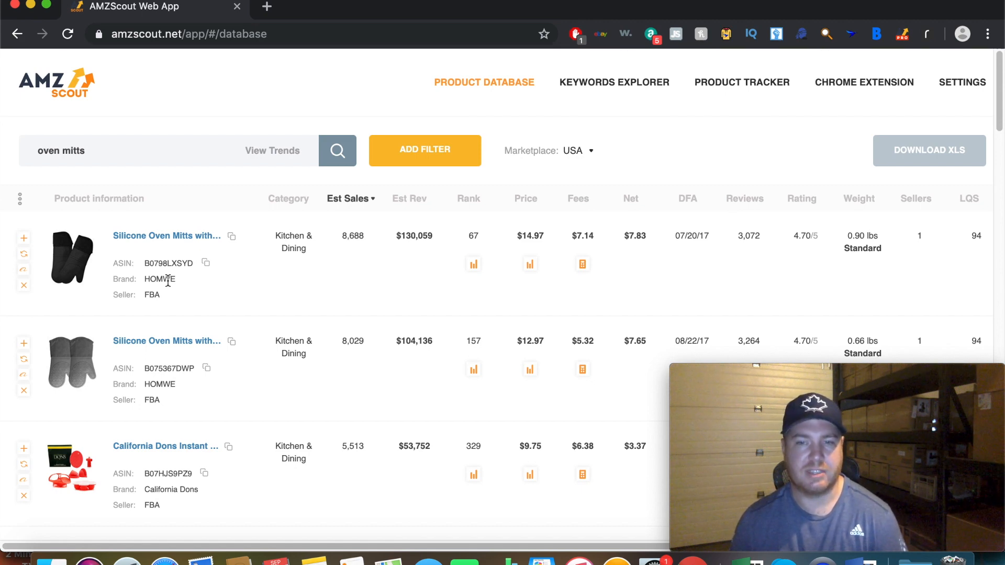
mouse_move(74, 235)
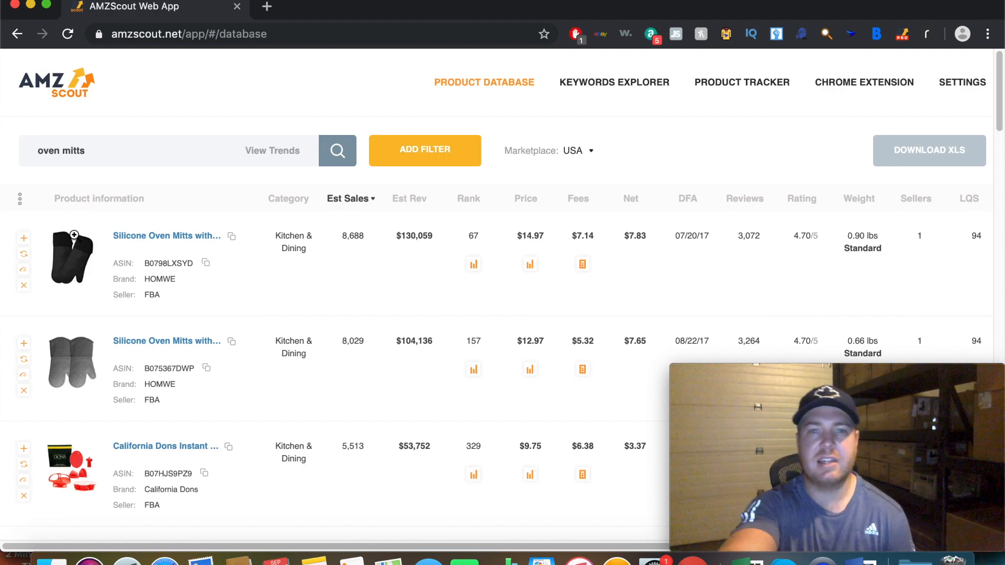
Step: Clear 'oven mitts' from the search box and open the Add Filter panel
click(424, 151)
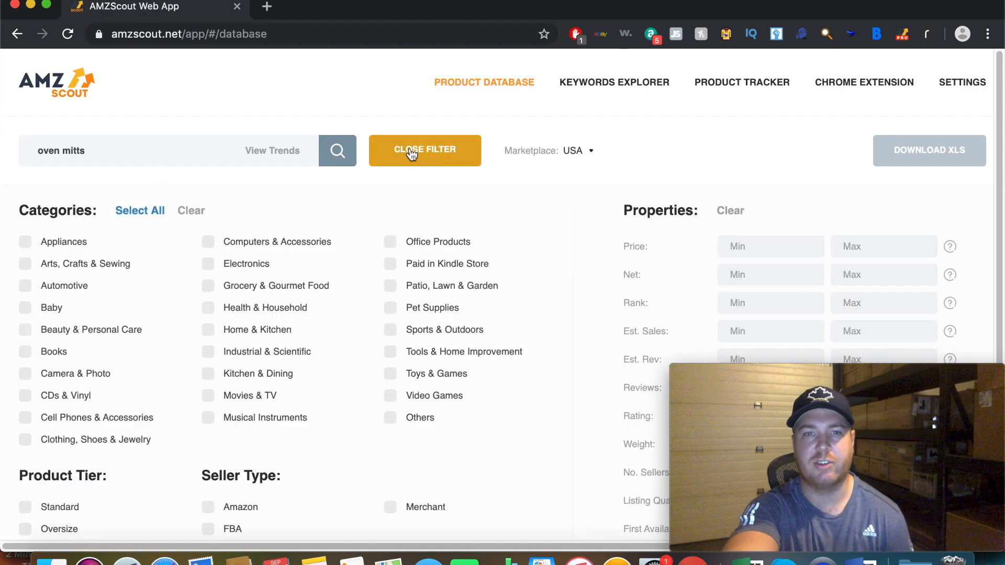
click(424, 150)
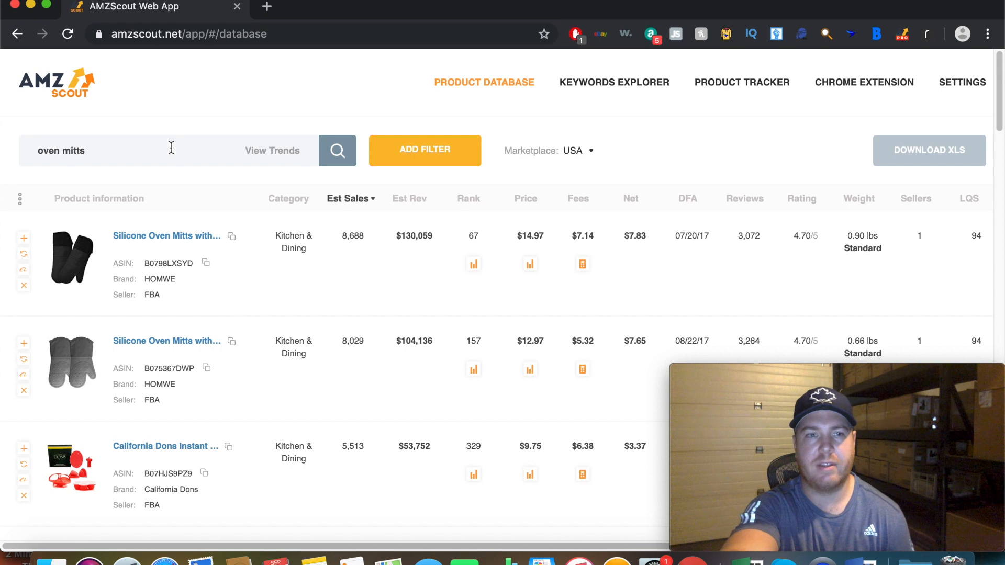
click(97, 151)
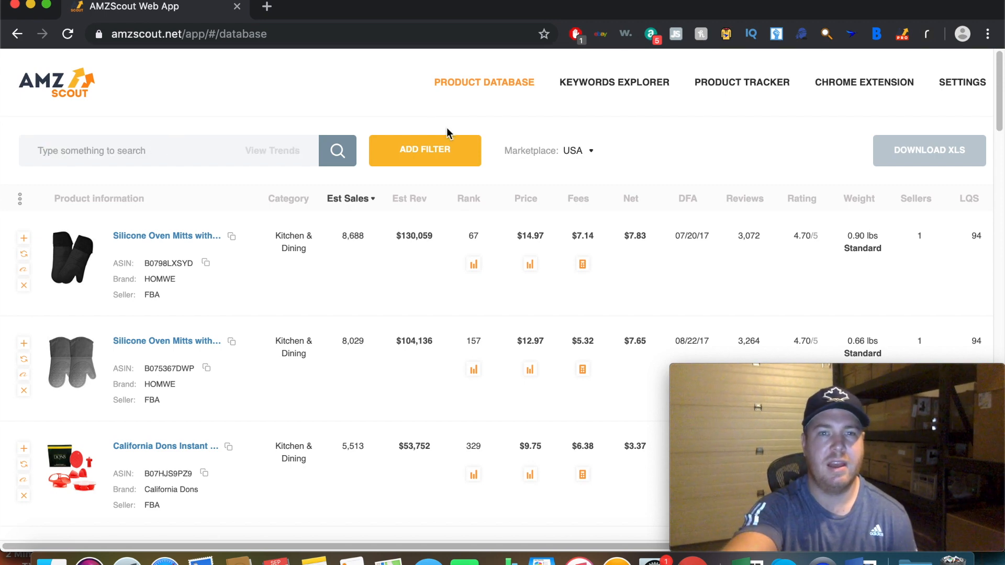
click(424, 151)
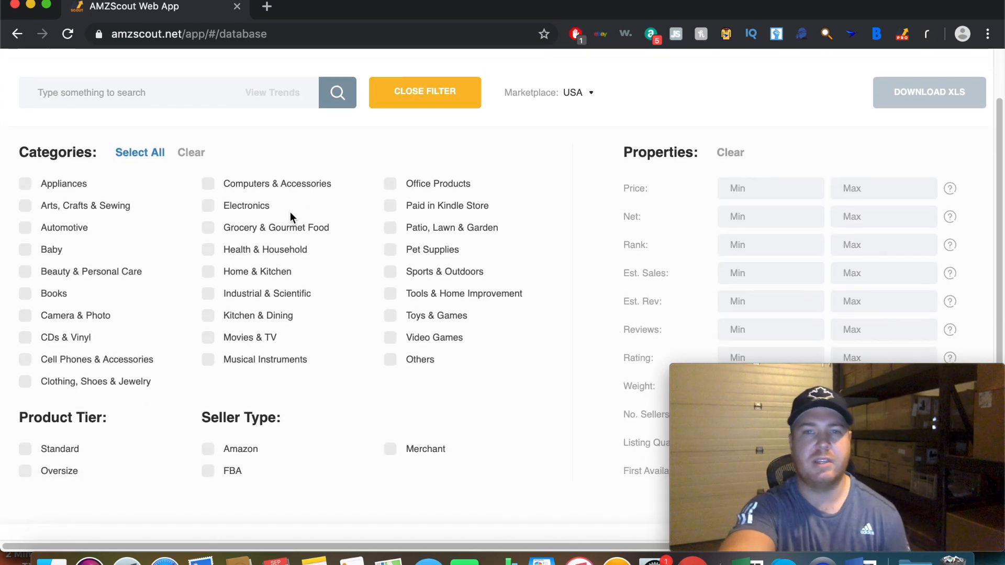
Step: Tick Office Products, Sports & Outdoors, Baby, Cell Phones, Electronics, Home & Kitchen and Tools categories
click(208, 212)
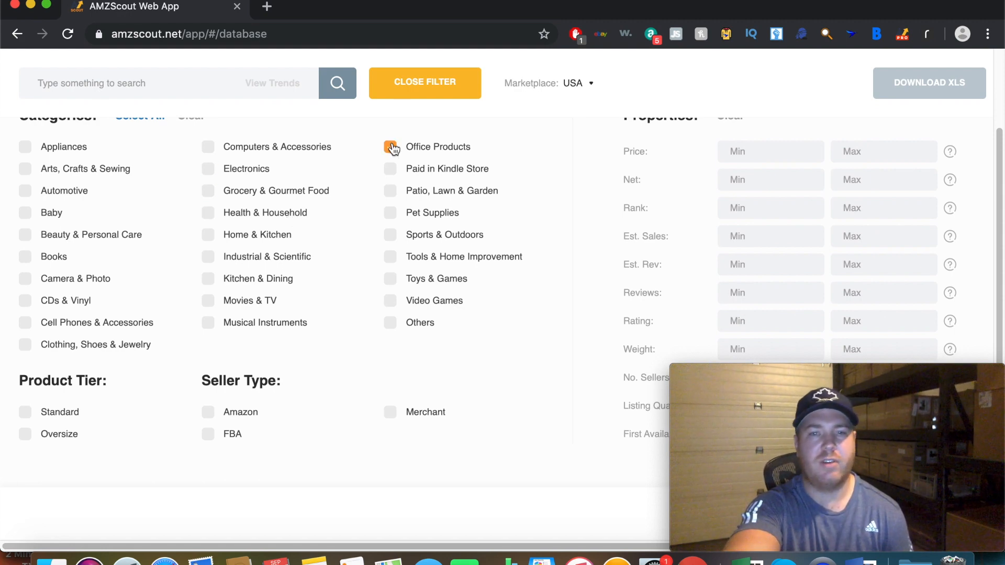
click(390, 146)
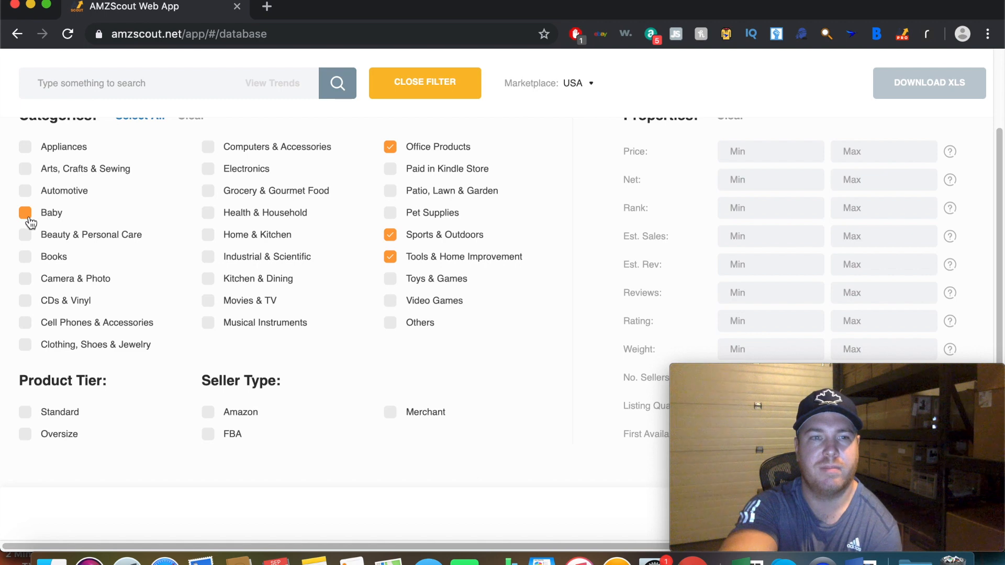
click(25, 344)
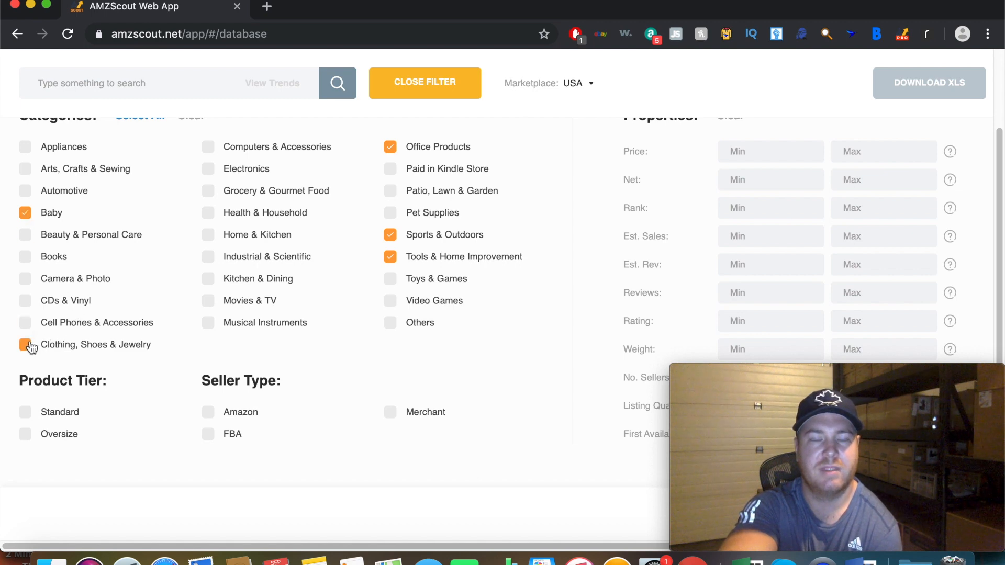
click(26, 323)
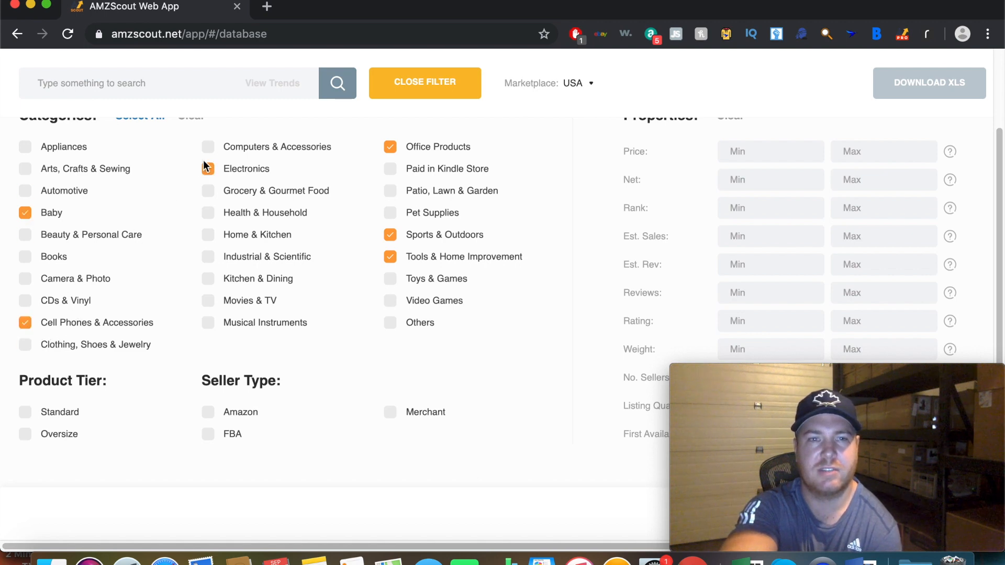
click(208, 169)
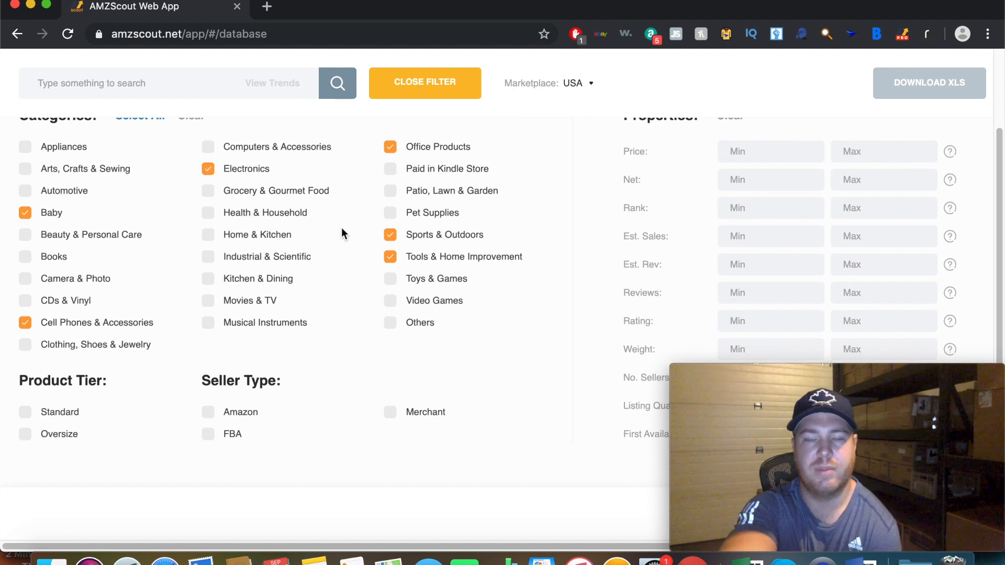
click(207, 235)
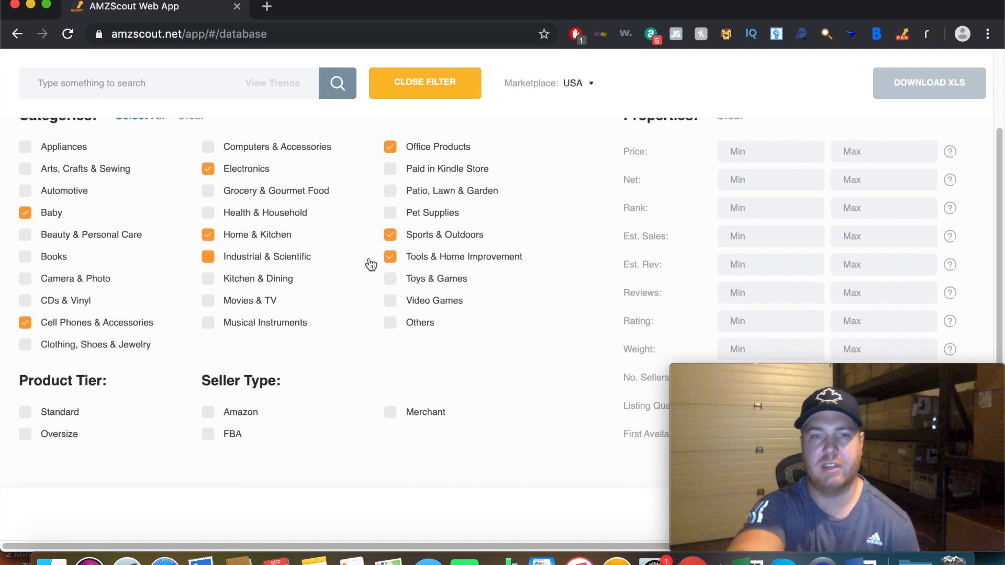
click(207, 256)
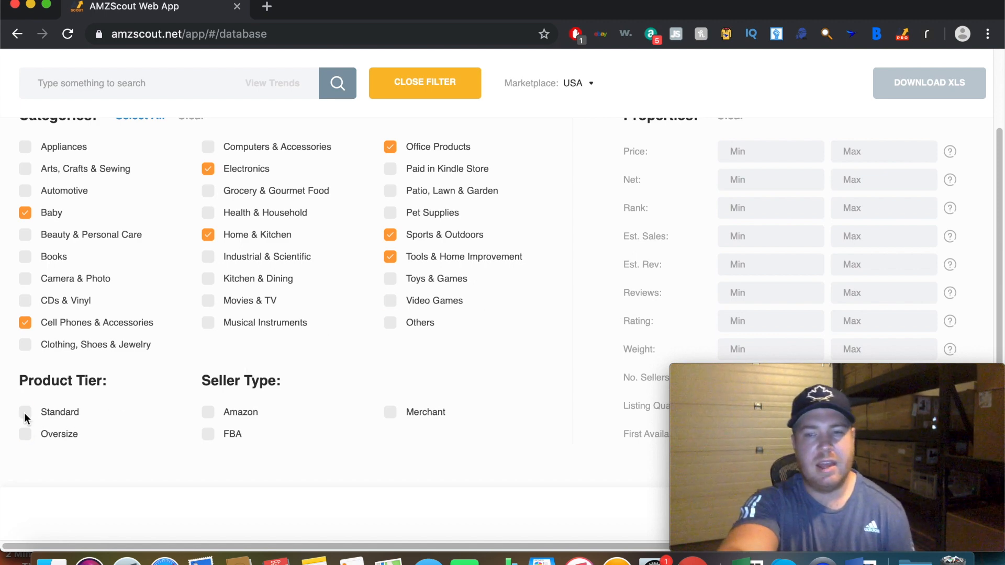
Step: Limit to the Standard tier and include FBA and Merchant sellers
click(25, 411)
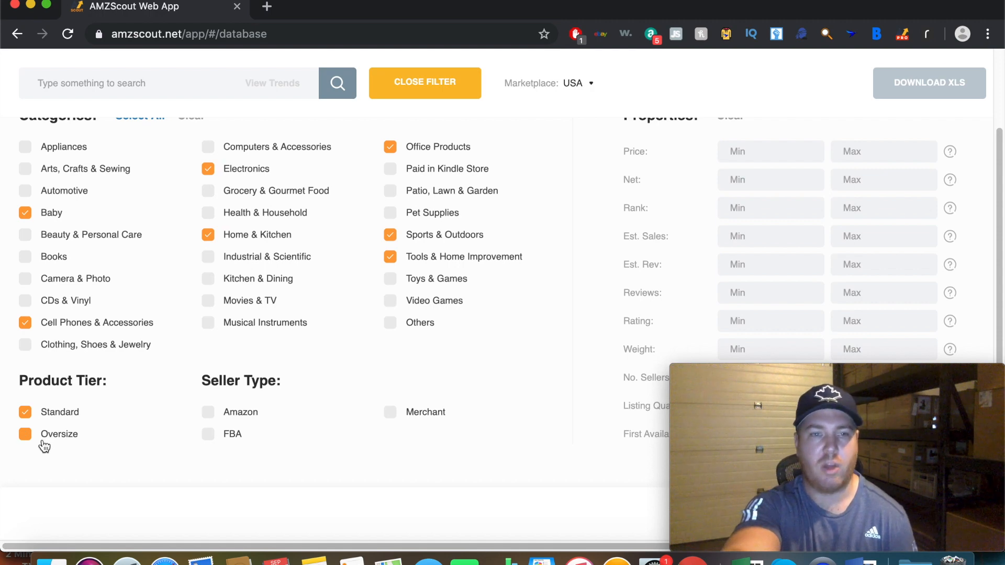
click(25, 434)
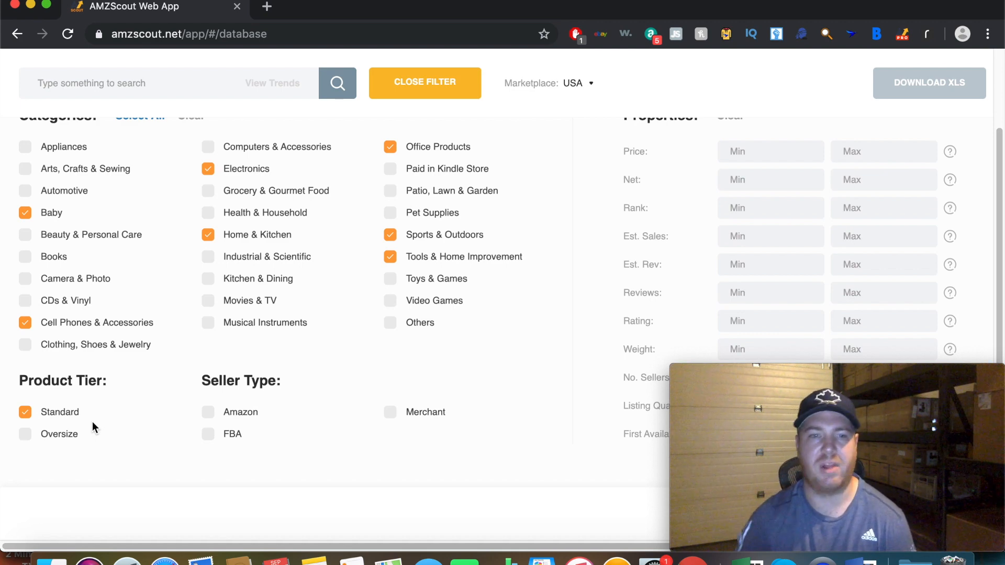
click(208, 412)
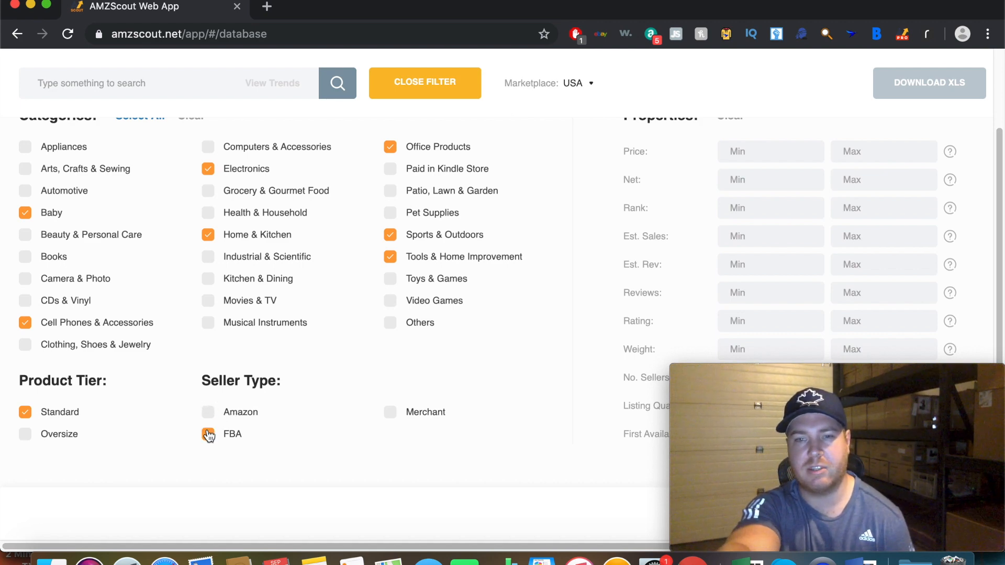
click(208, 434)
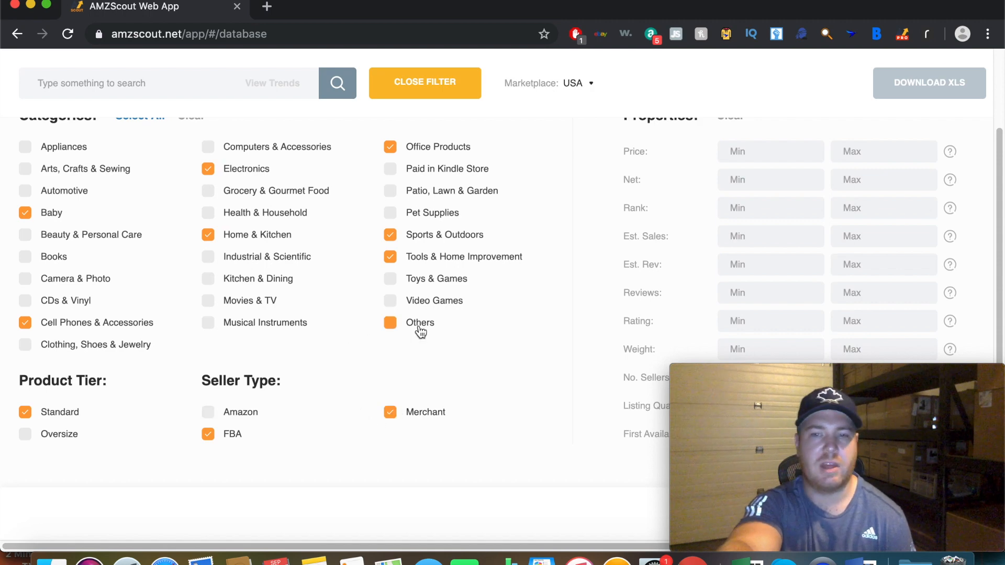
mouse_move(433, 333)
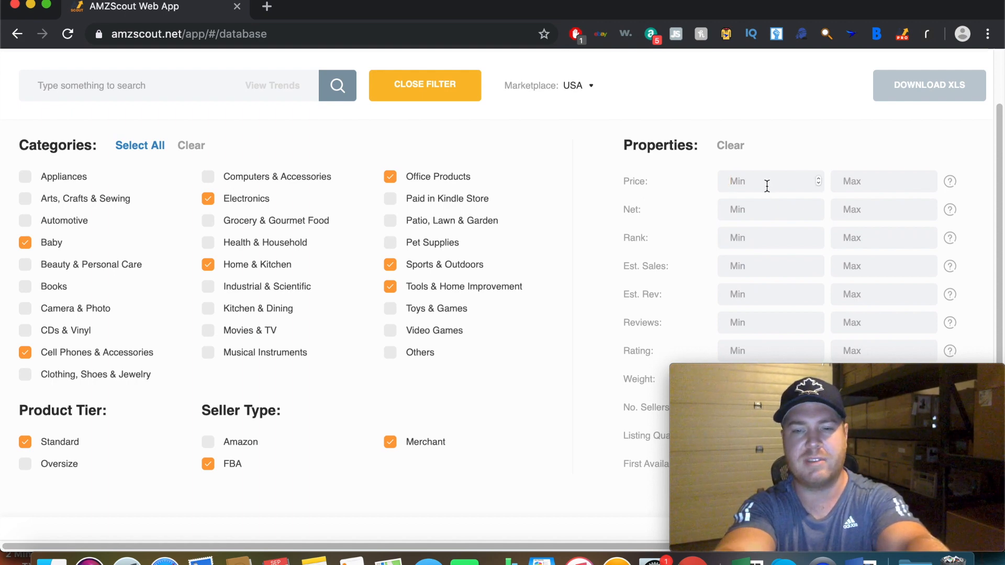
Step: Enter price 15–75, minimum estimated sales 100, maximum reviews 100 and maximum weight 5
text(15)
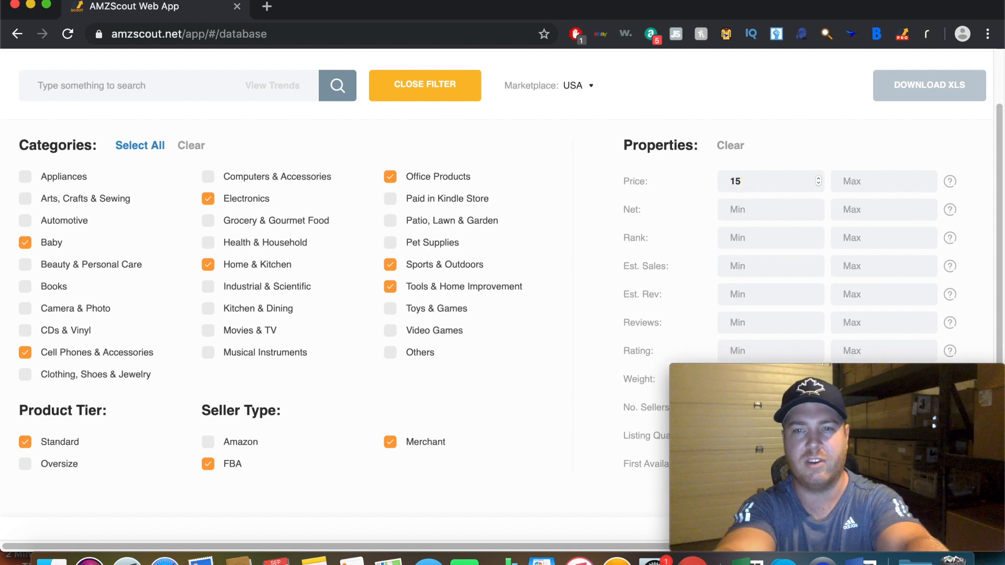
text(7)
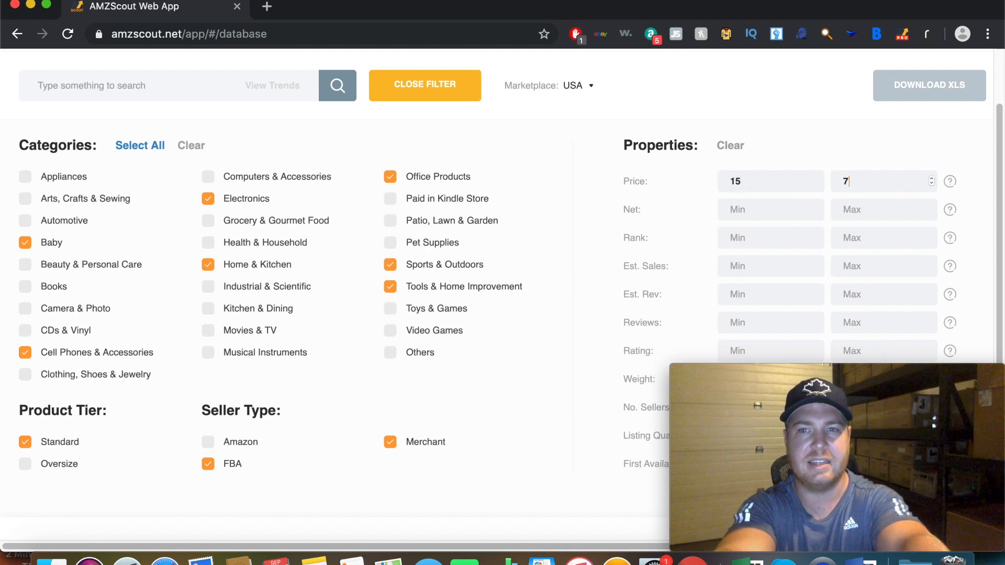
text(5)
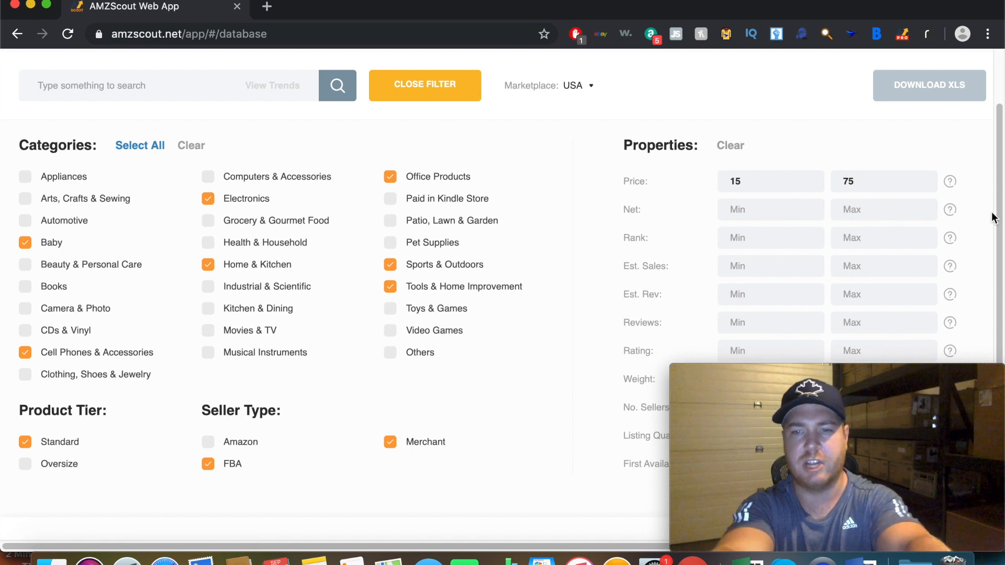
mouse_move(921, 227)
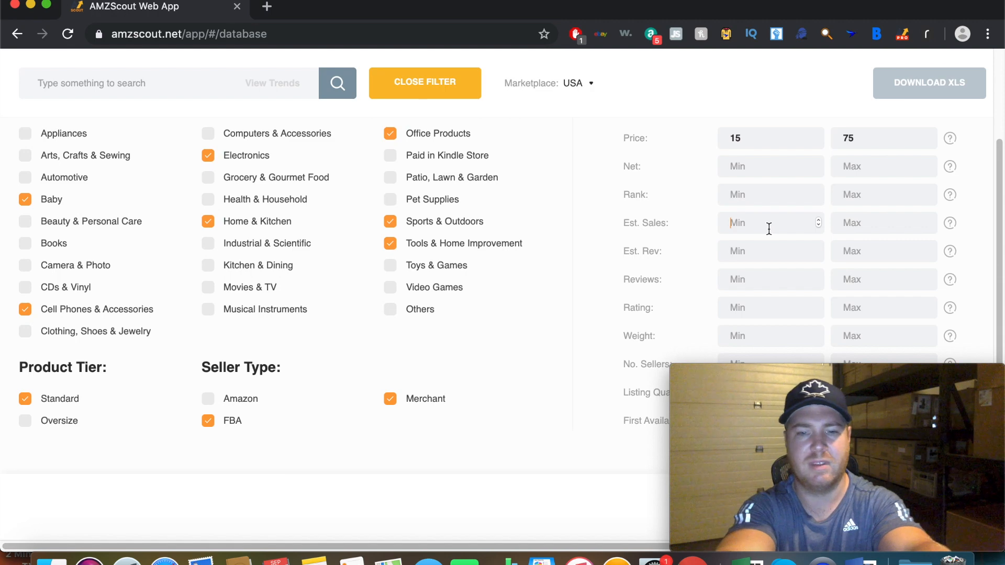
text(100)
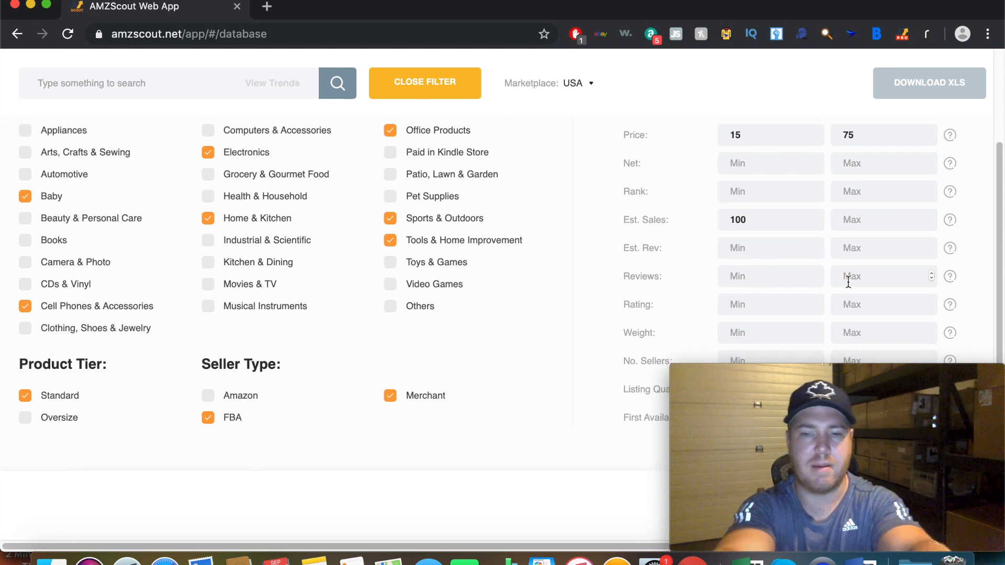
text(100)
click(884, 333)
text(5)
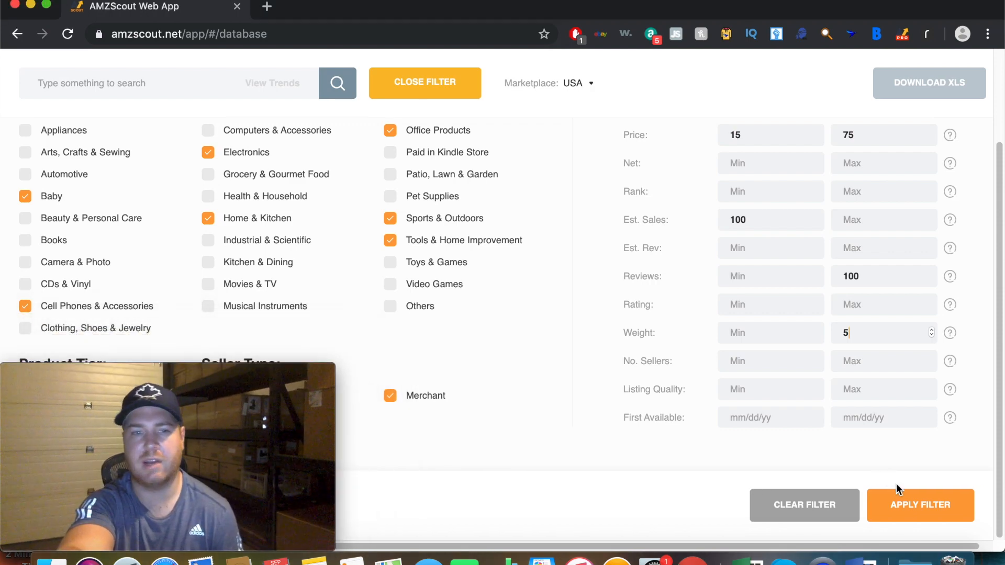
Step: Apply the filters and sort by estimated sales descending, with YETI Rambler on top at 27,095
click(919, 505)
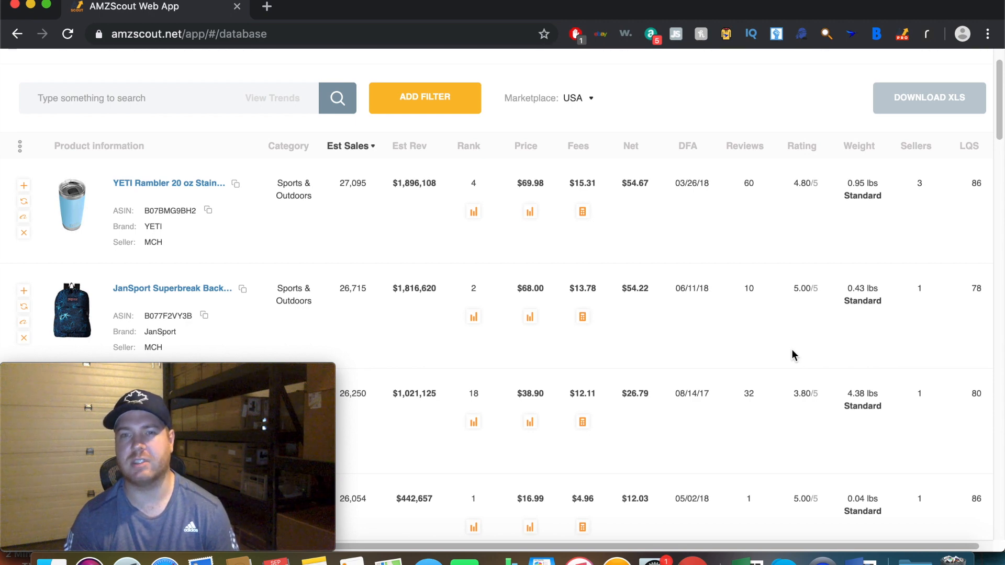
mouse_move(397, 198)
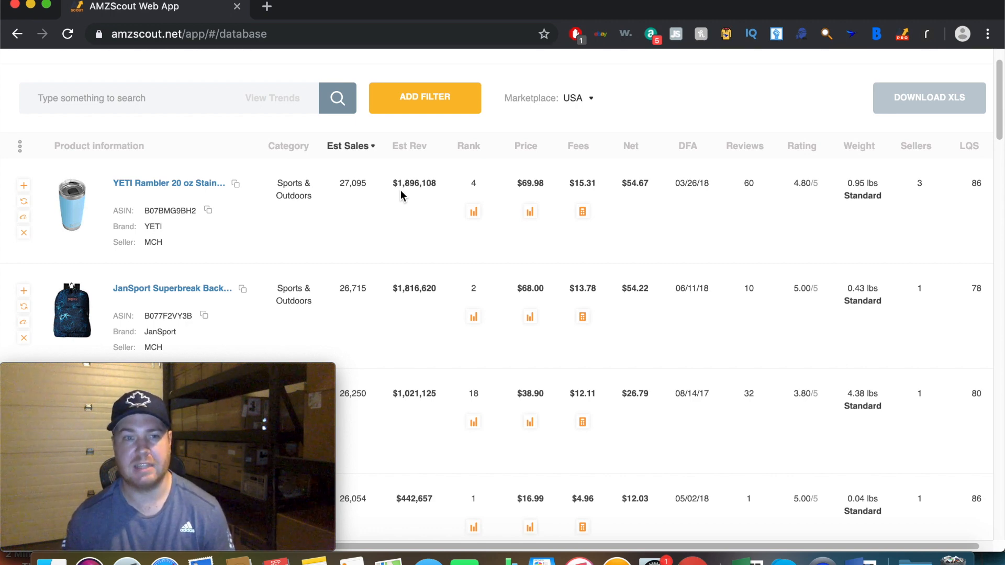
scroll(down, 3)
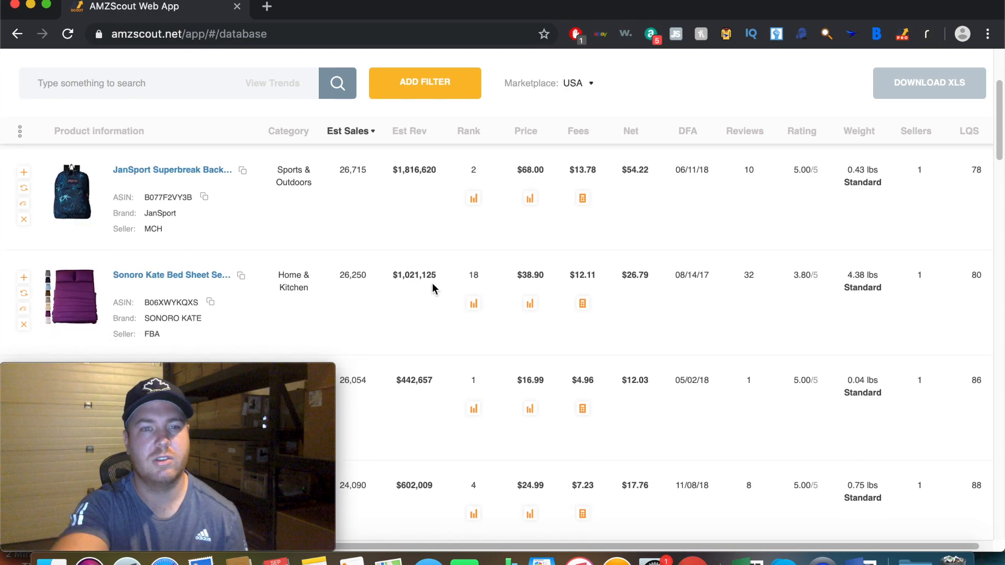
scroll(down, 3)
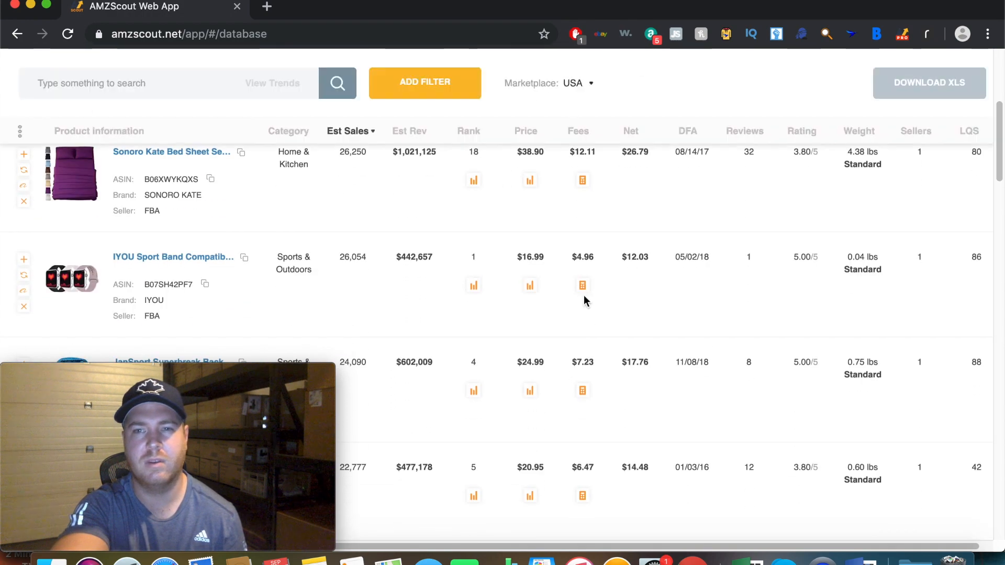
scroll(up, 3)
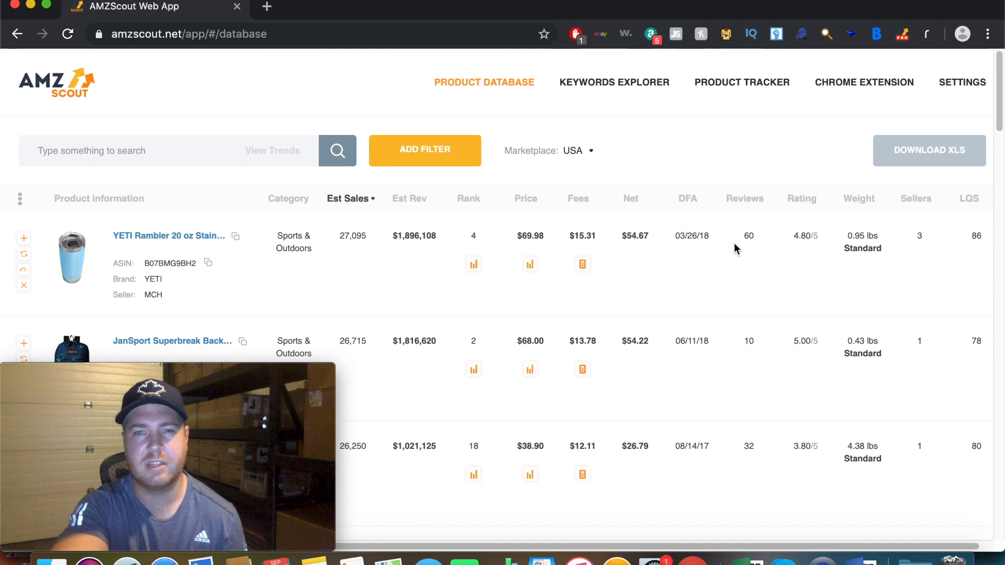
mouse_move(747, 235)
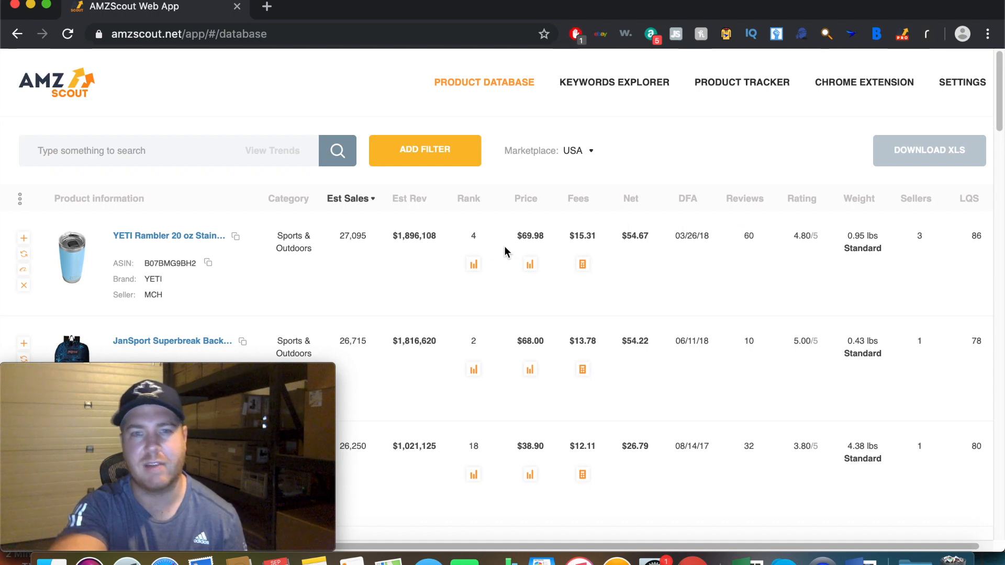
scroll(down, 3)
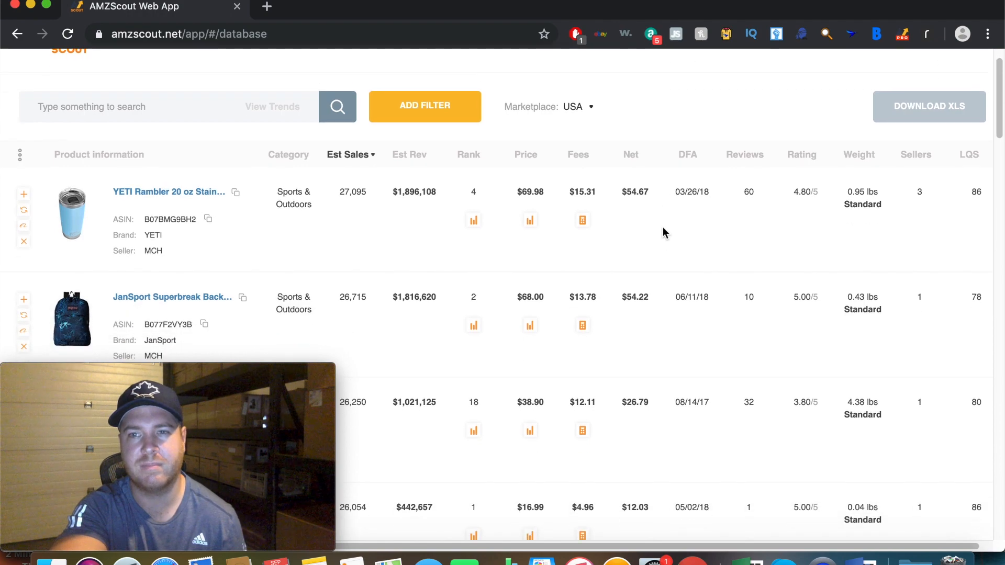
scroll(down, 3)
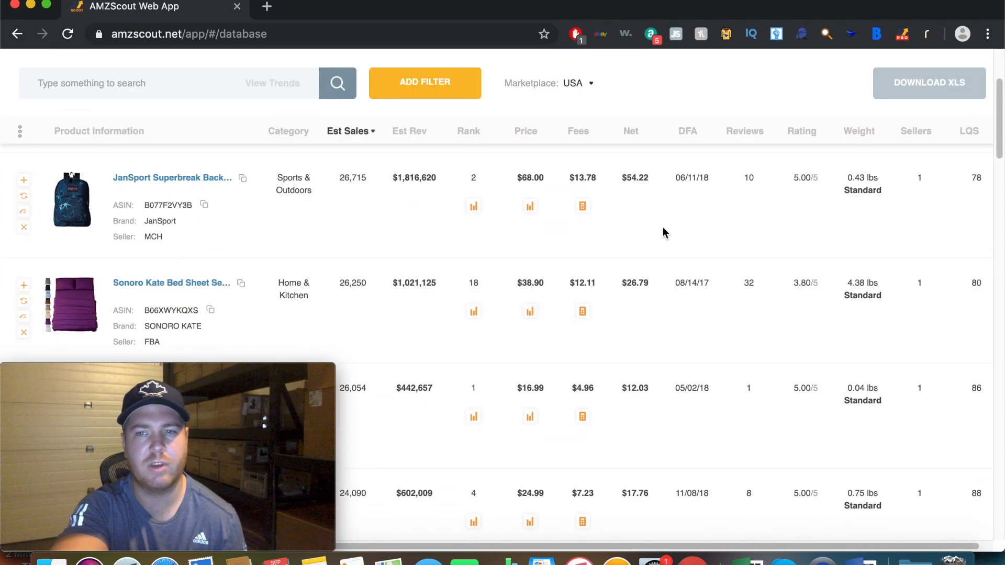
scroll(up, 3)
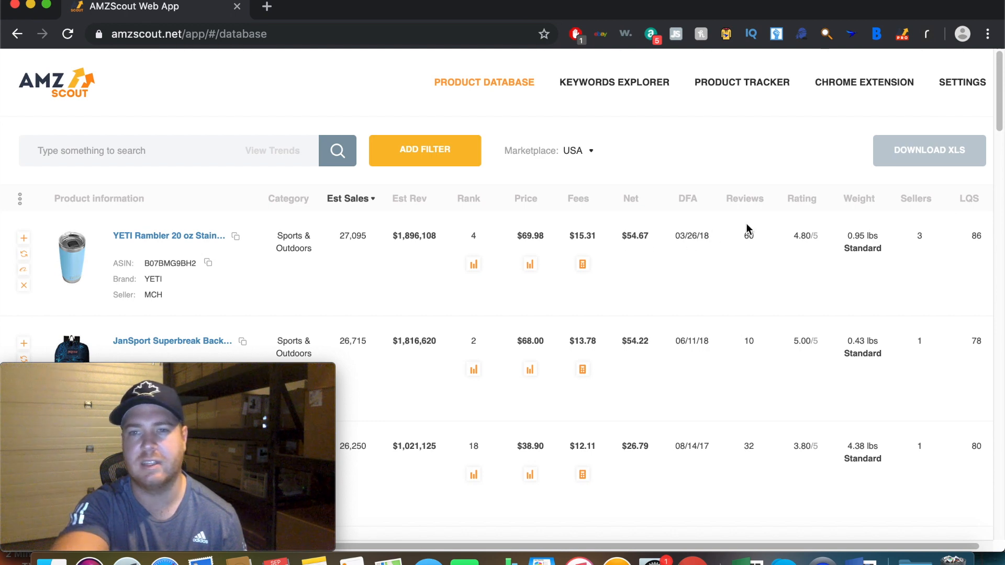
Step: Sort results by rating ascending so the 1.00-rated toddler leash appears first
click(802, 198)
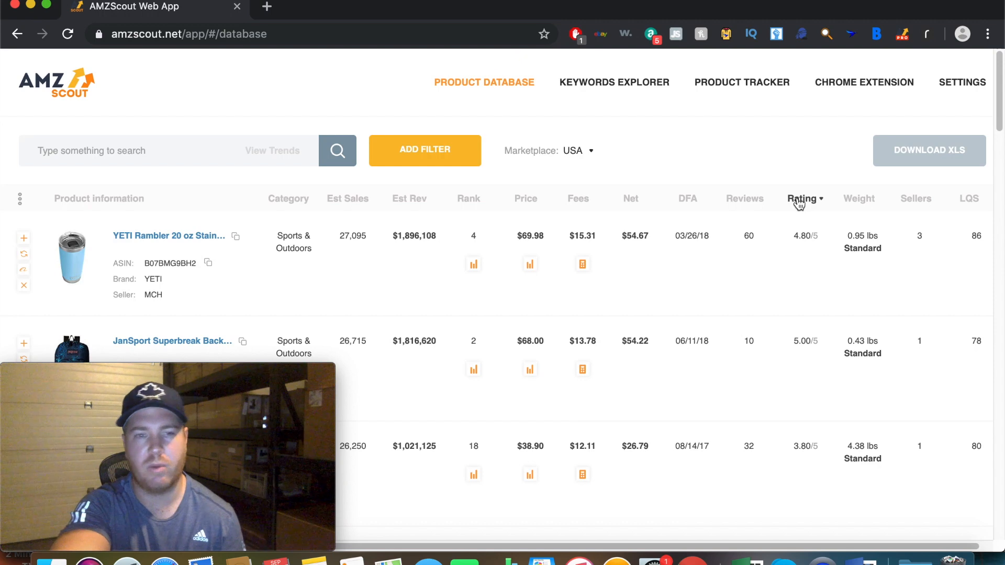
click(802, 198)
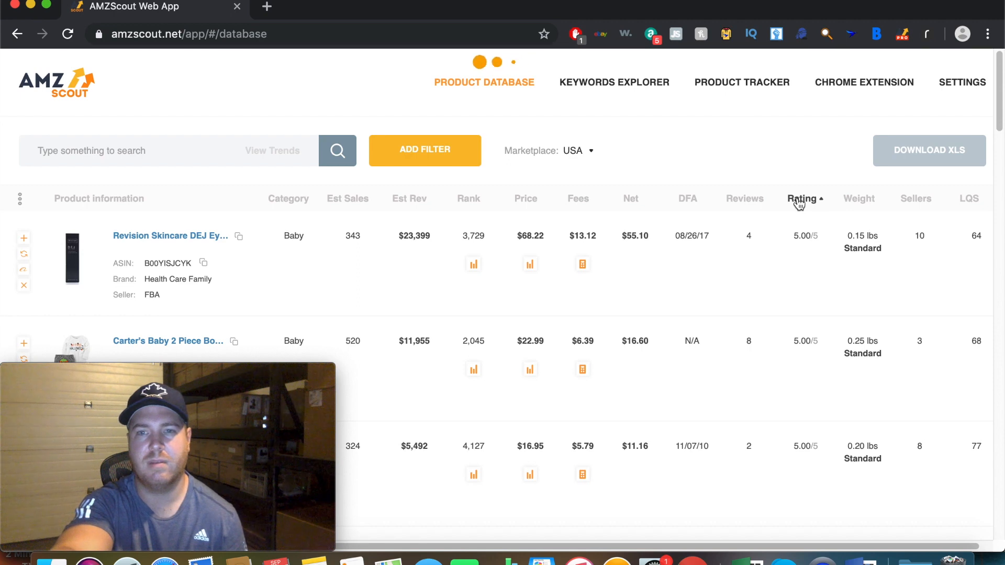
click(801, 197)
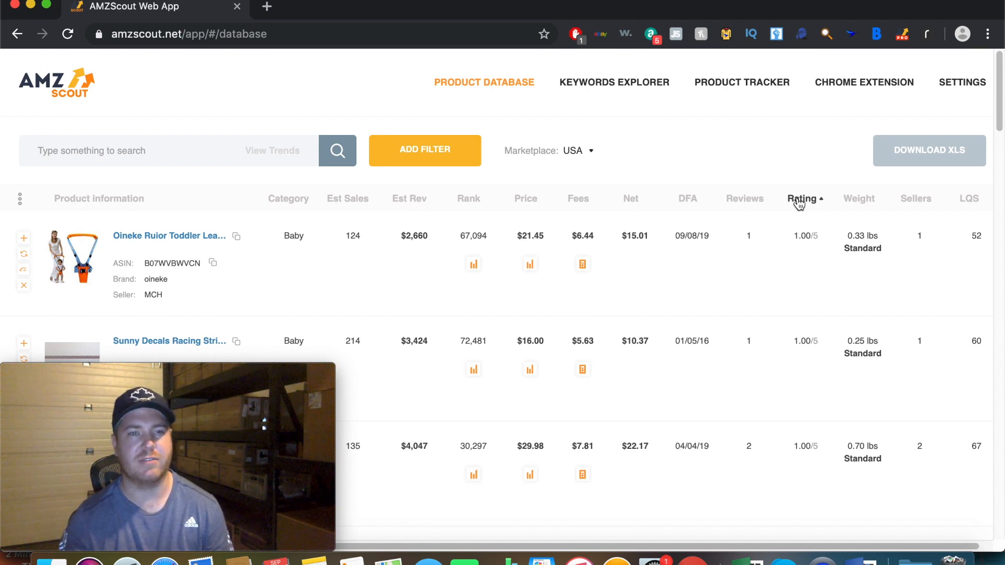
mouse_move(169, 236)
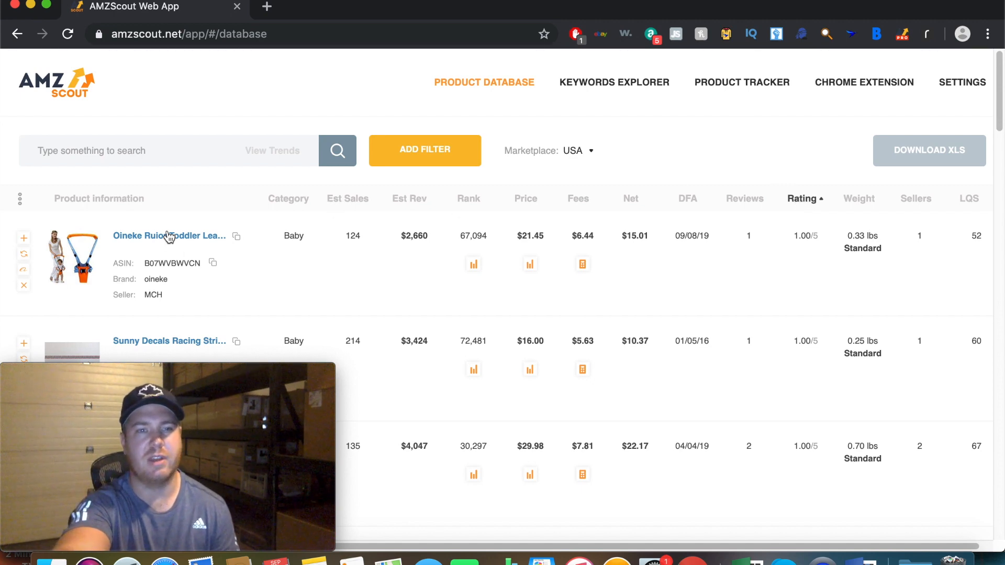
mouse_move(218, 228)
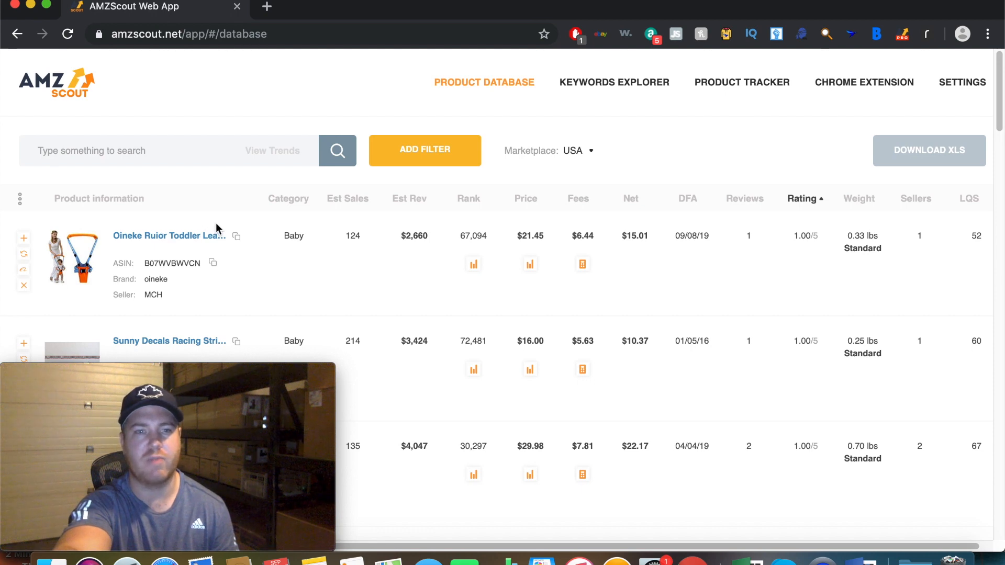
mouse_move(324, 265)
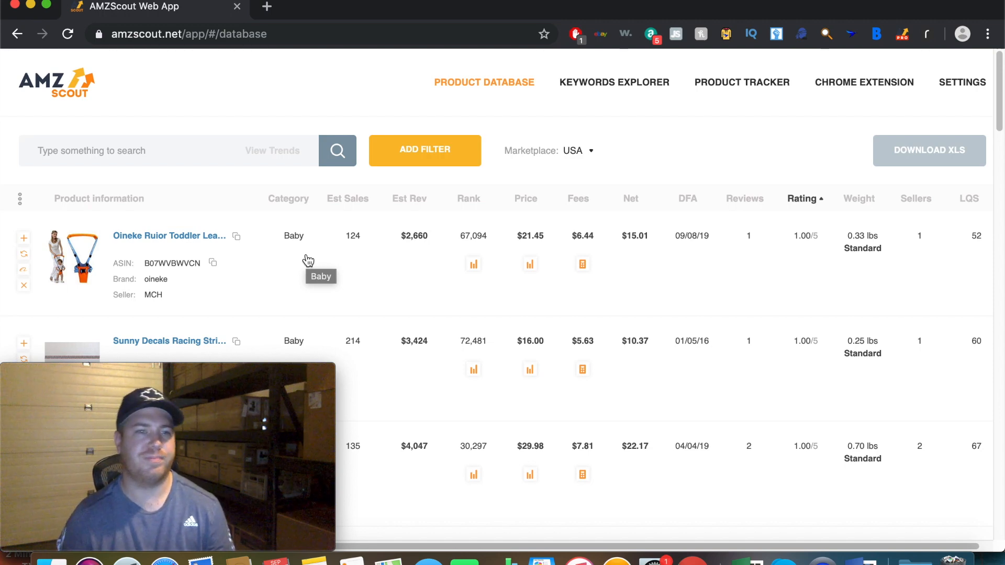
mouse_move(251, 116)
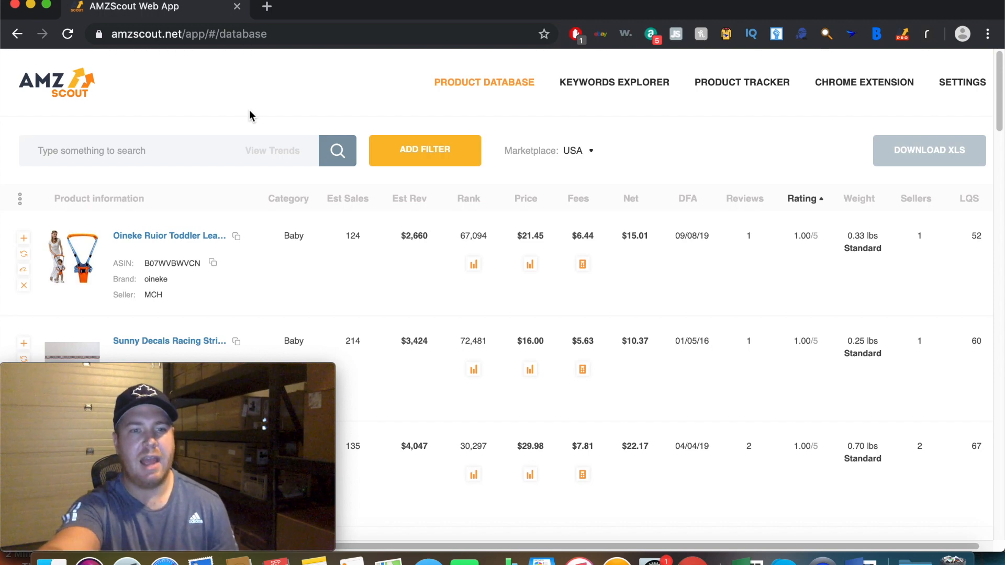
Step: Return to the main AMZScout website and open the Web App product page
click(57, 82)
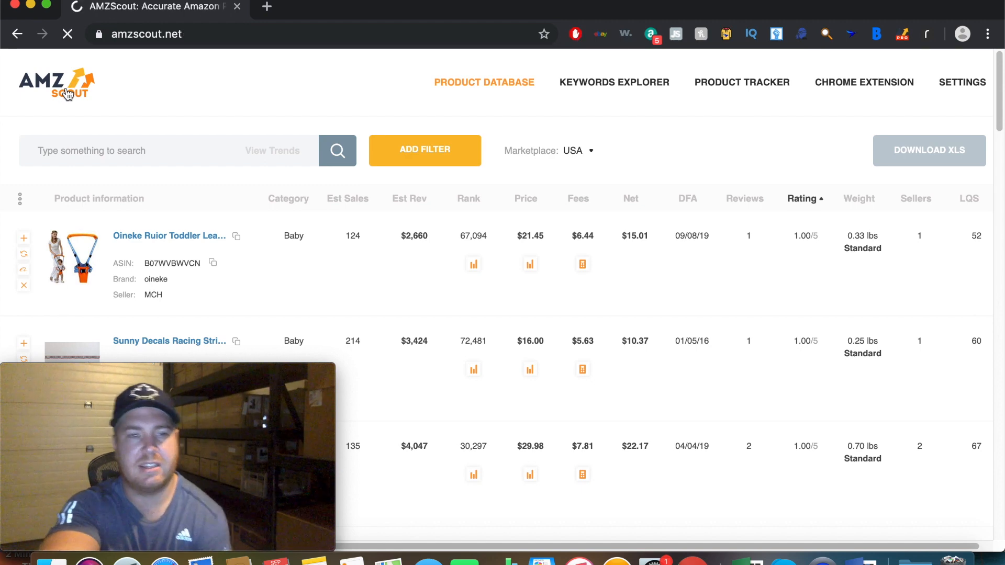
click(56, 82)
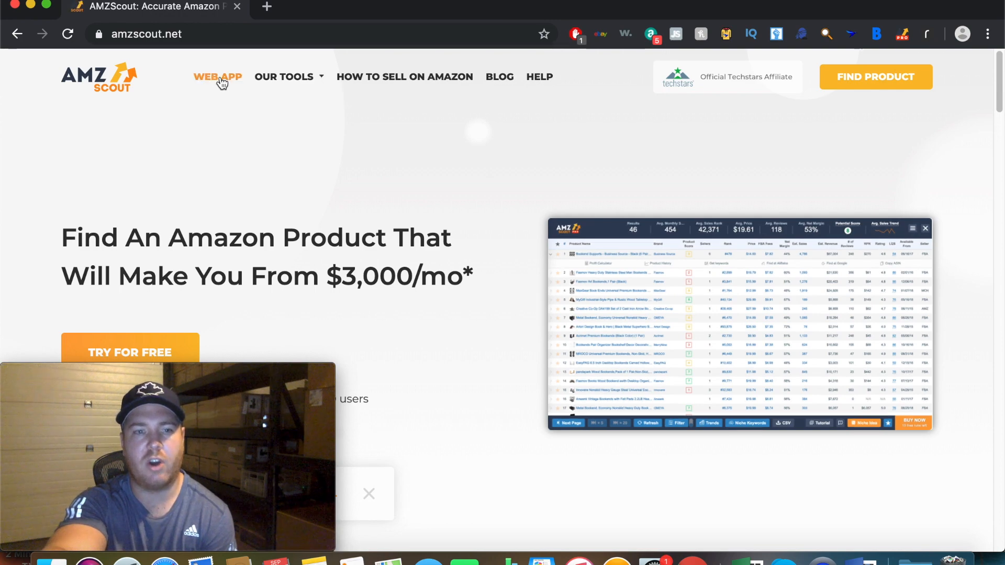
click(217, 77)
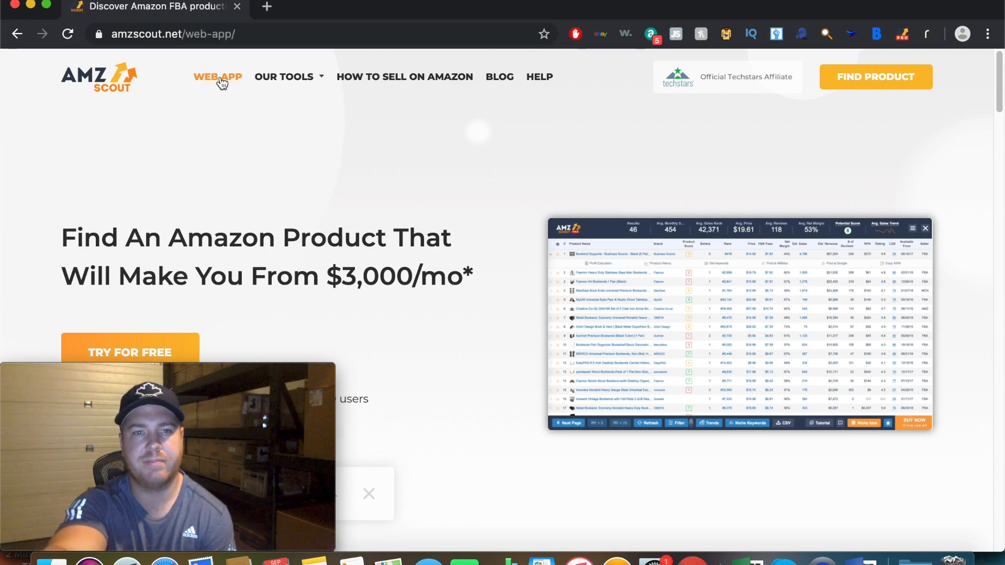
scroll(down, 3)
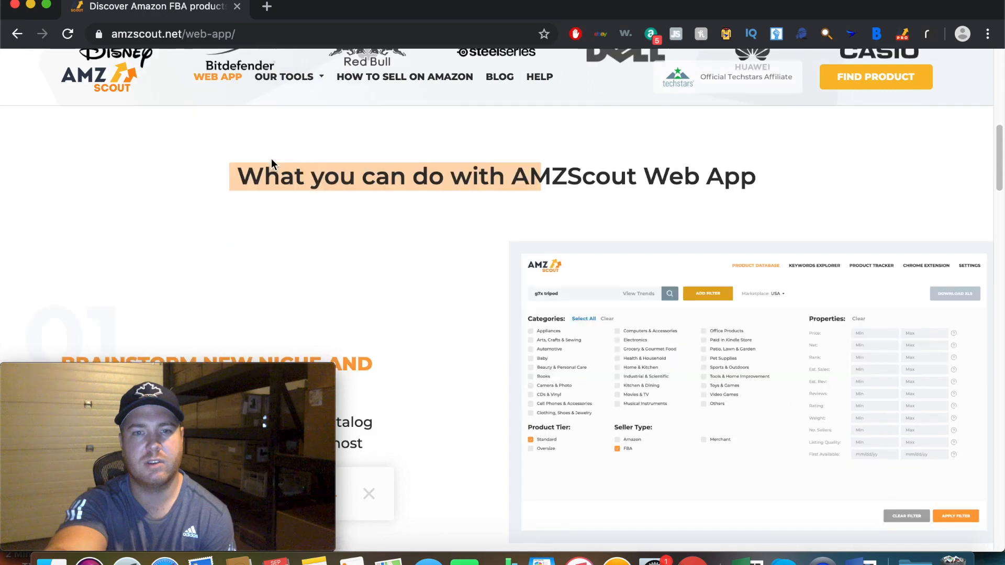
scroll(down, 3)
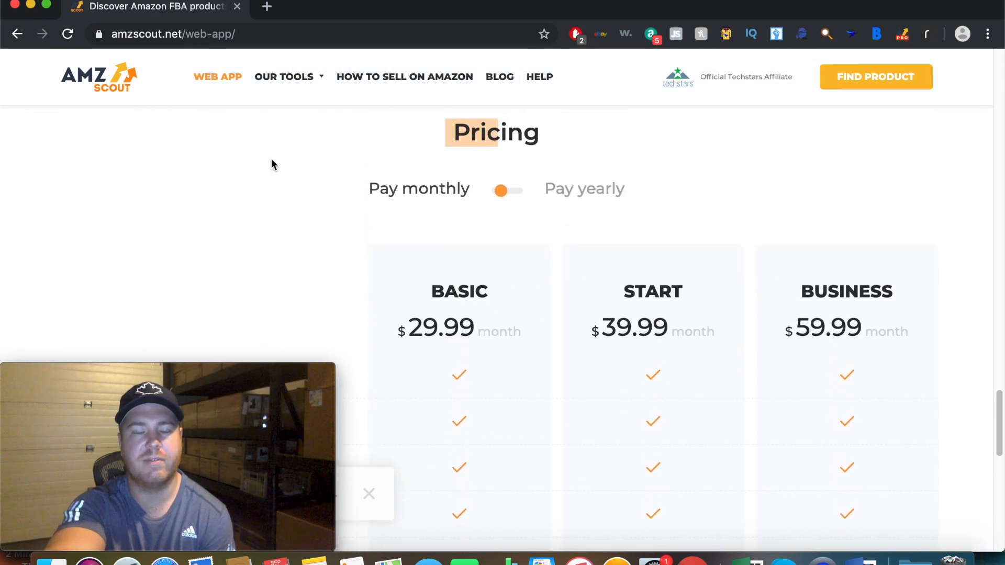
scroll(down, 3)
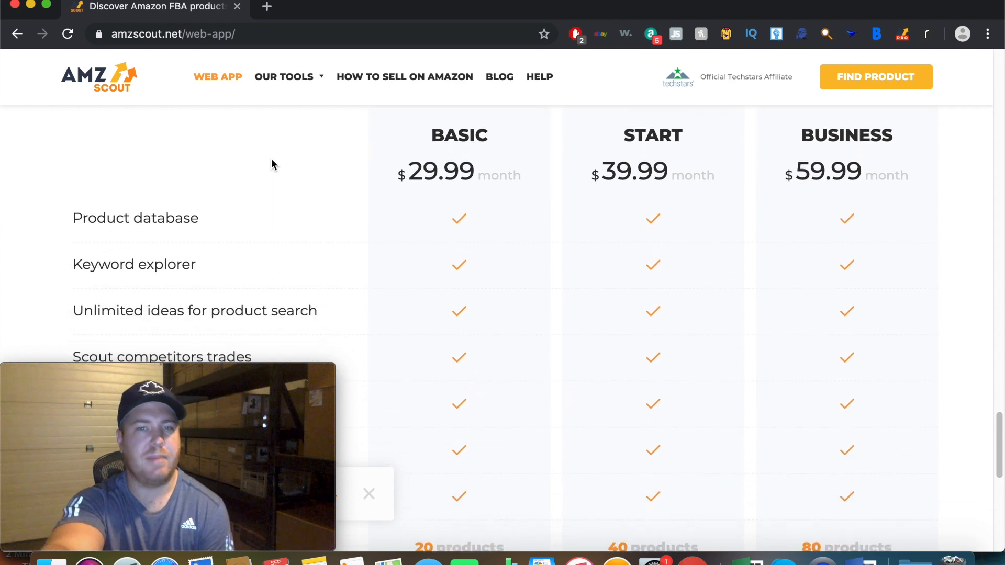
mouse_move(256, 182)
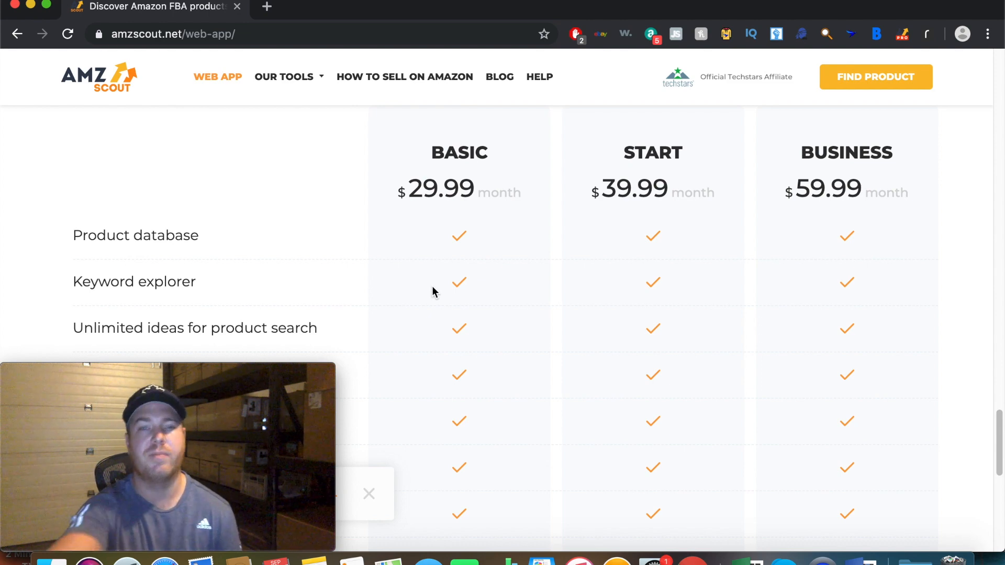
Step: Review the monthly plans: Basic $29.99, Start $39.99 and Business $59.99
scroll(down, 3)
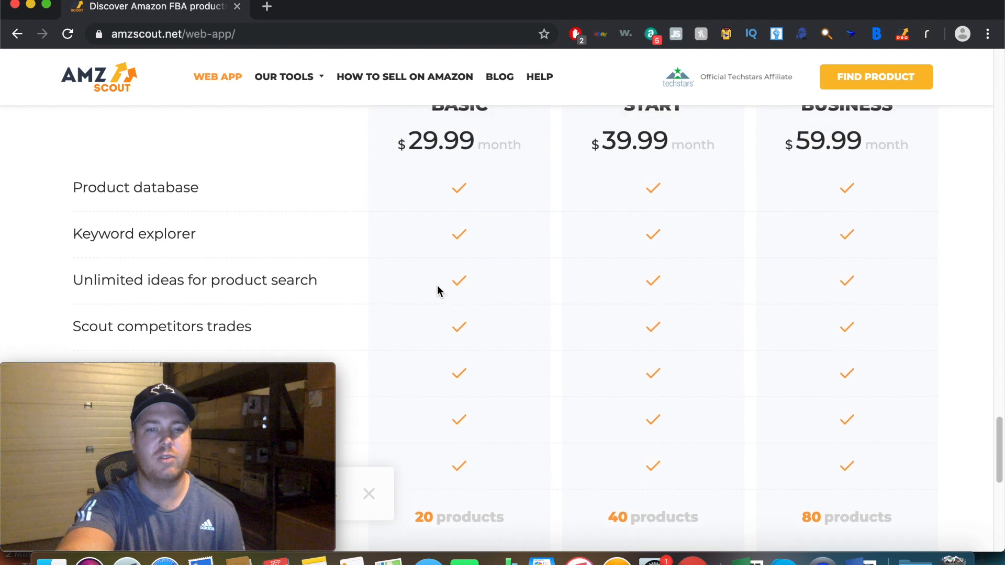
scroll(down, 3)
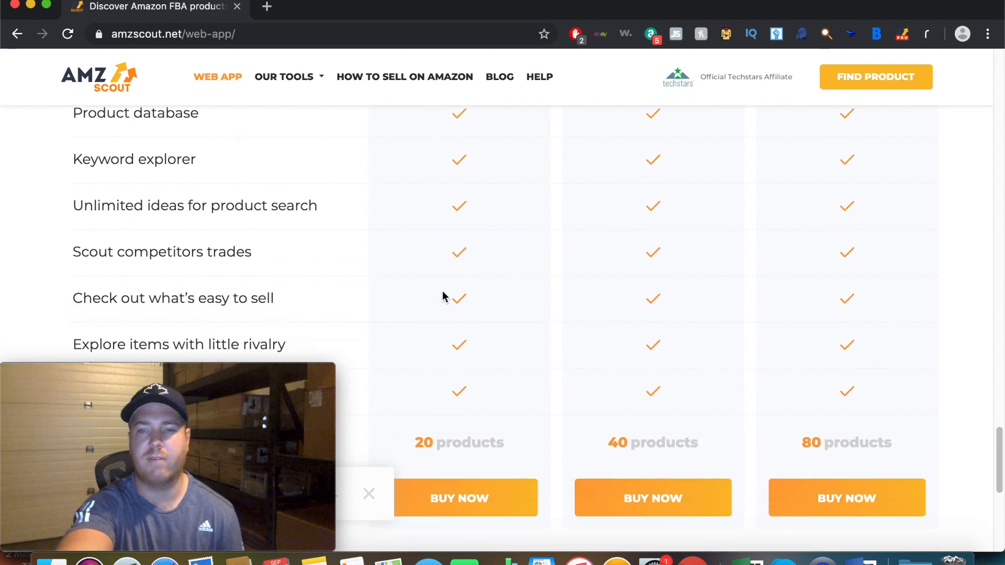
scroll(up, 3)
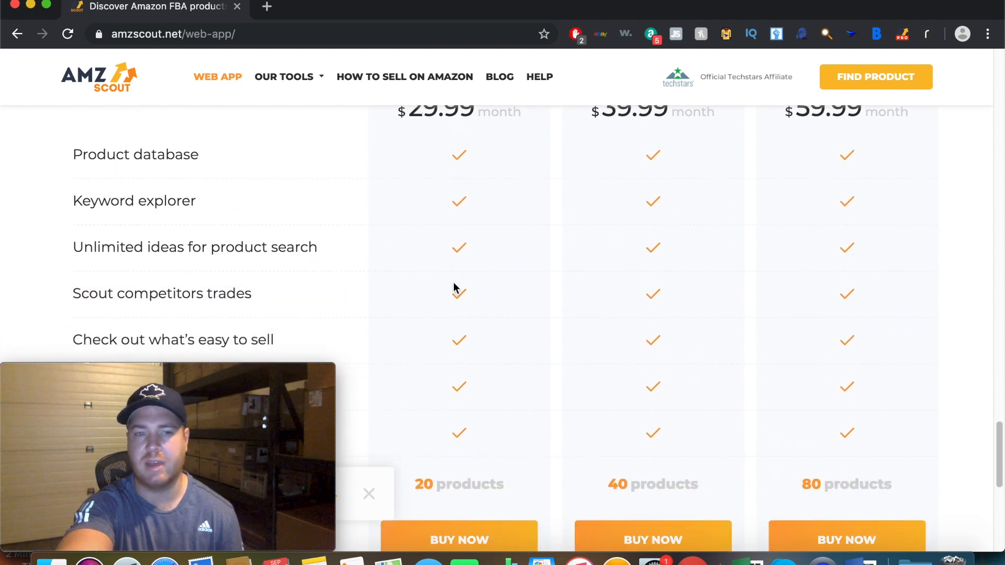
scroll(up, 3)
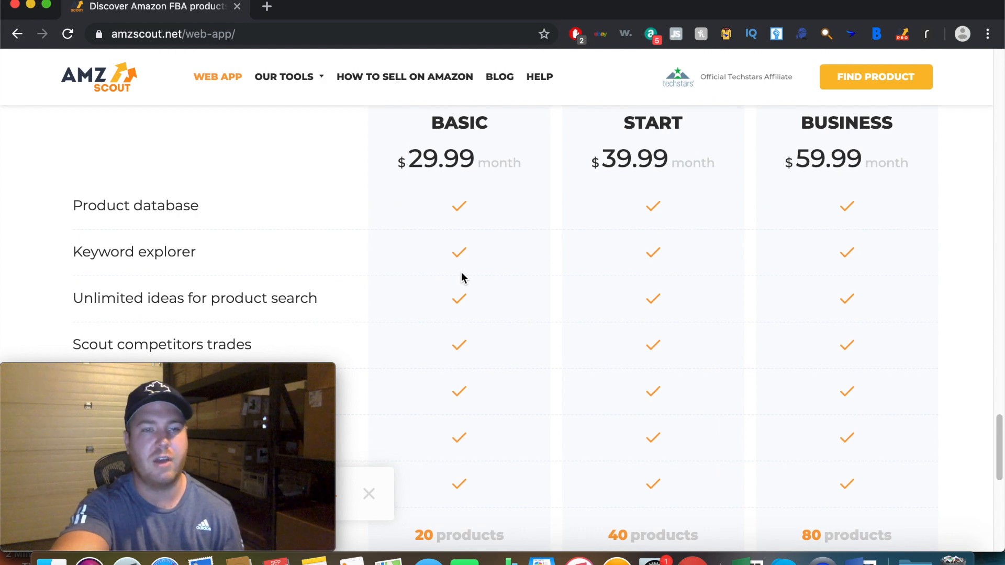
mouse_move(445, 309)
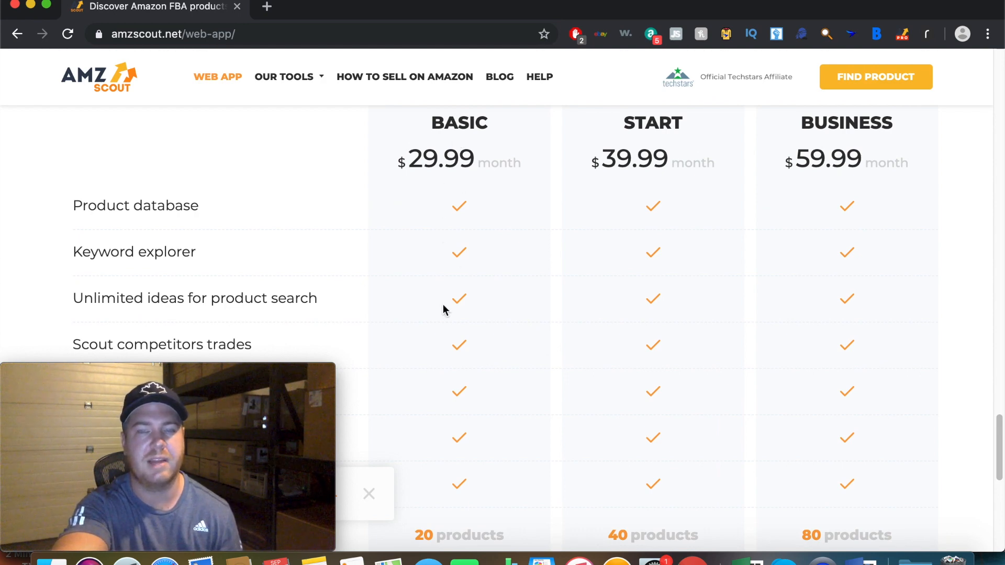
mouse_move(545, 325)
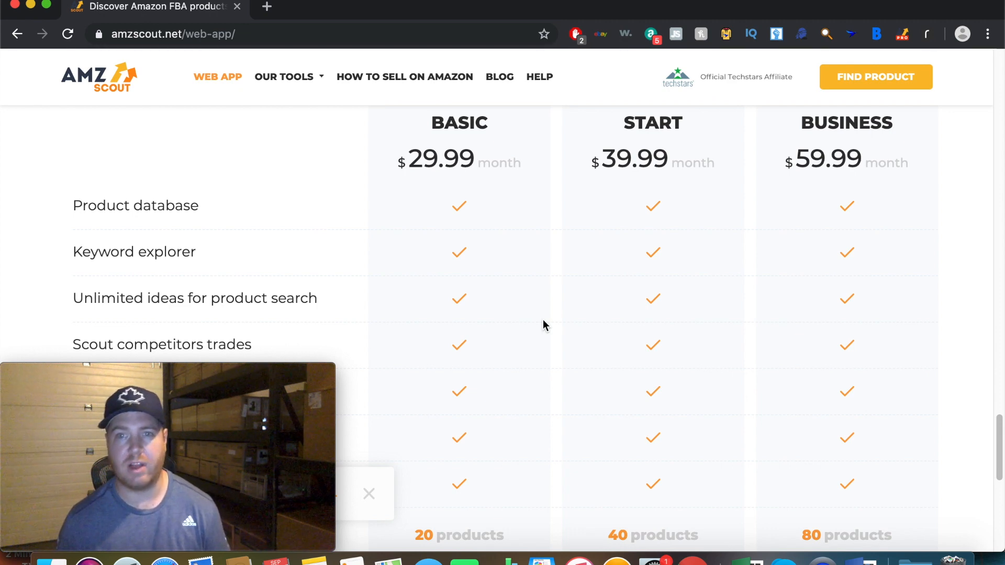
scroll(down, 3)
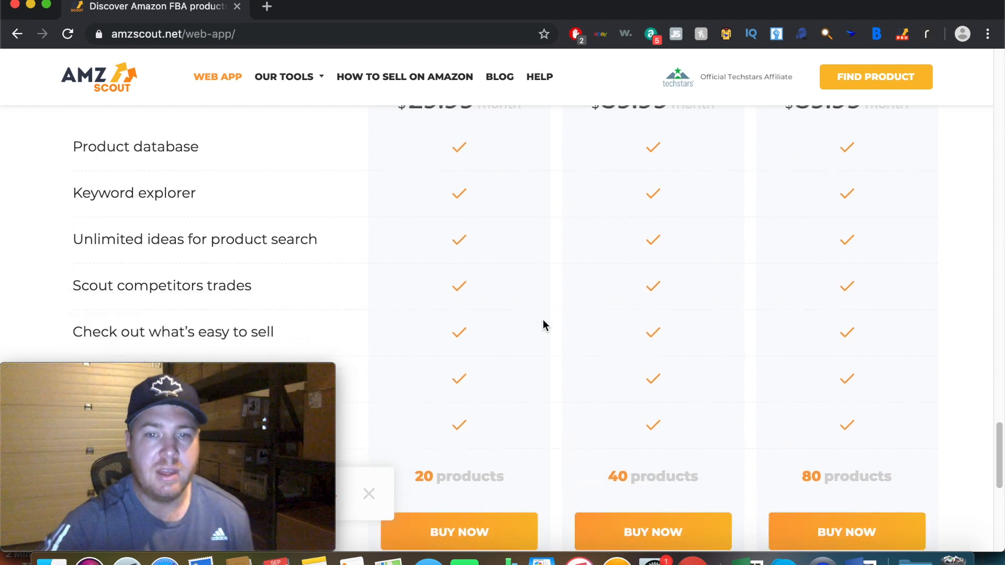
scroll(up, 3)
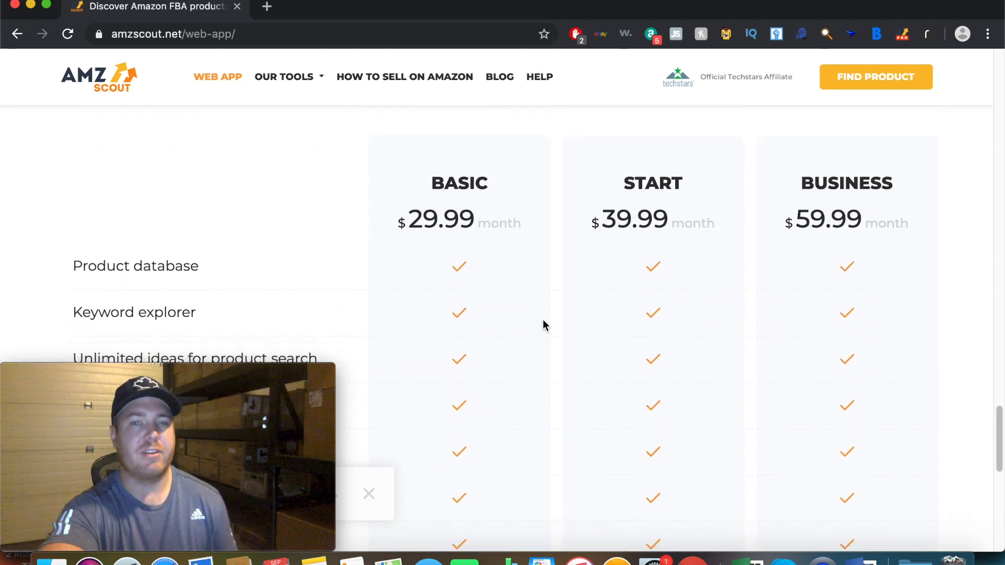
scroll(down, 3)
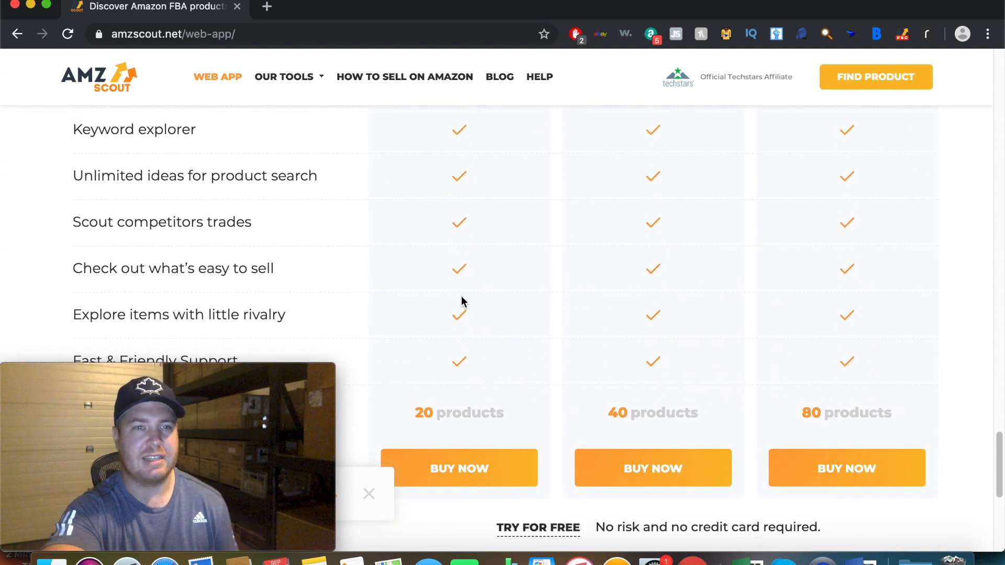
scroll(down, 3)
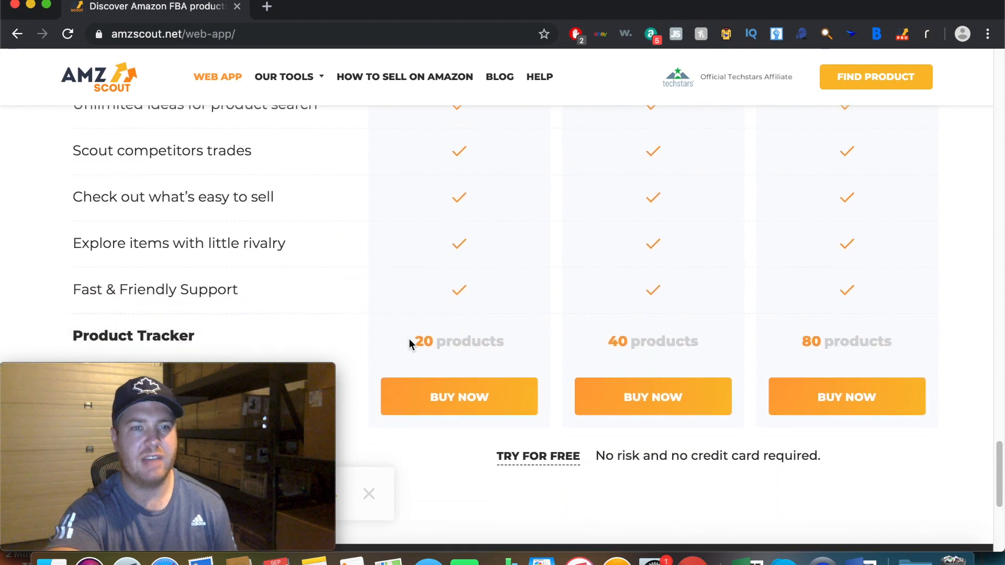
scroll(up, 3)
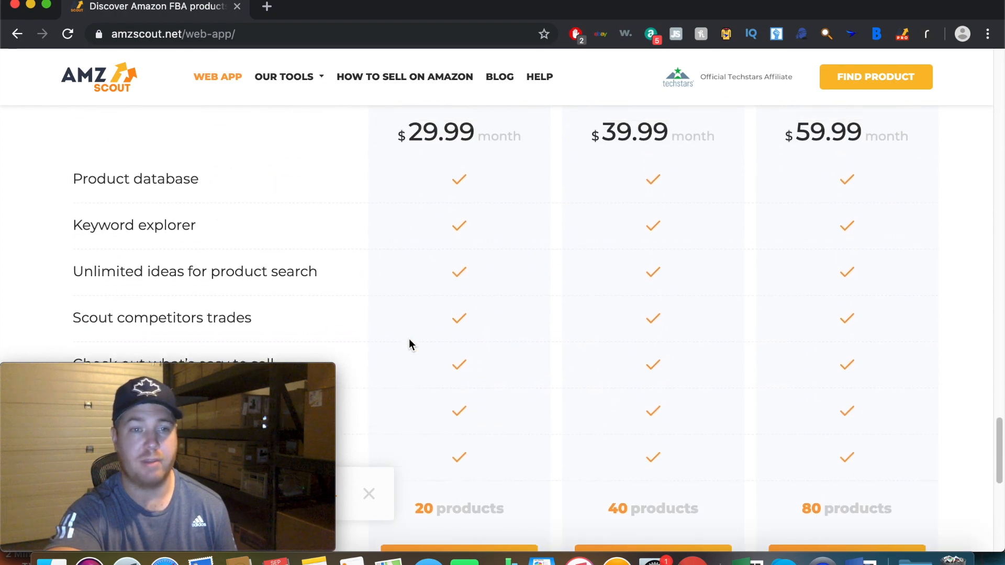
scroll(down, 3)
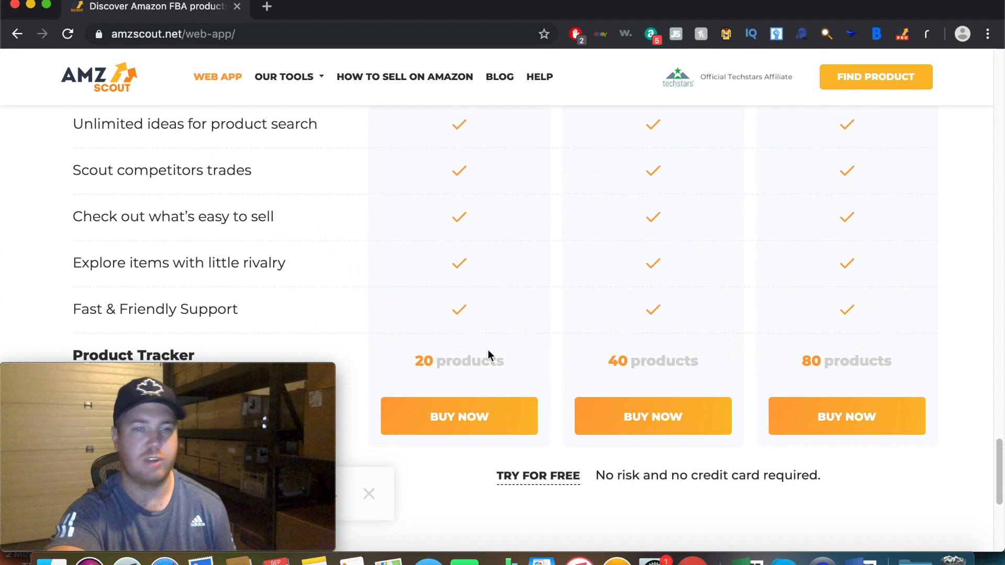
scroll(up, 3)
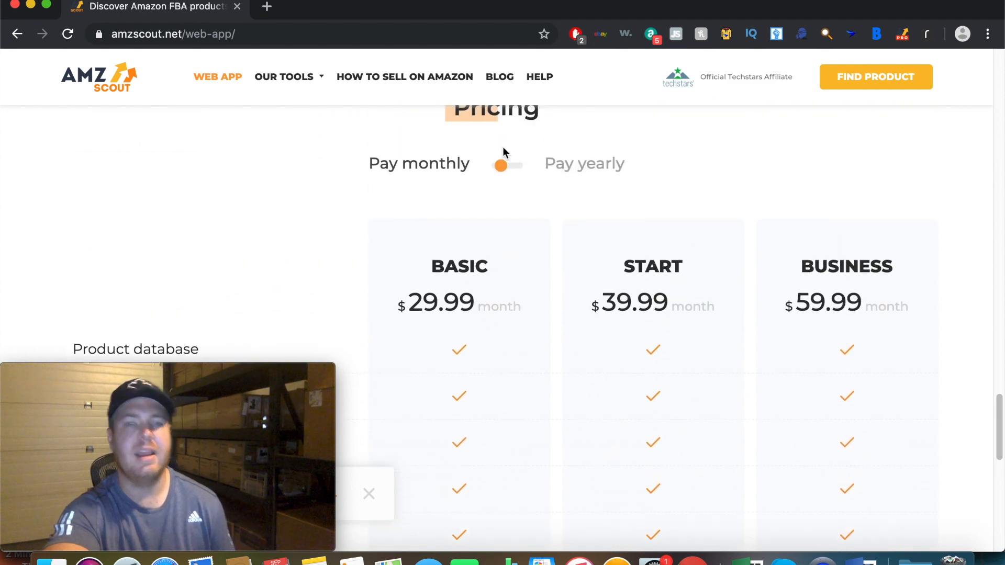
Step: Switch to yearly billing: Basic $179.99, Start $239.99, Business $349.99 per year
click(506, 163)
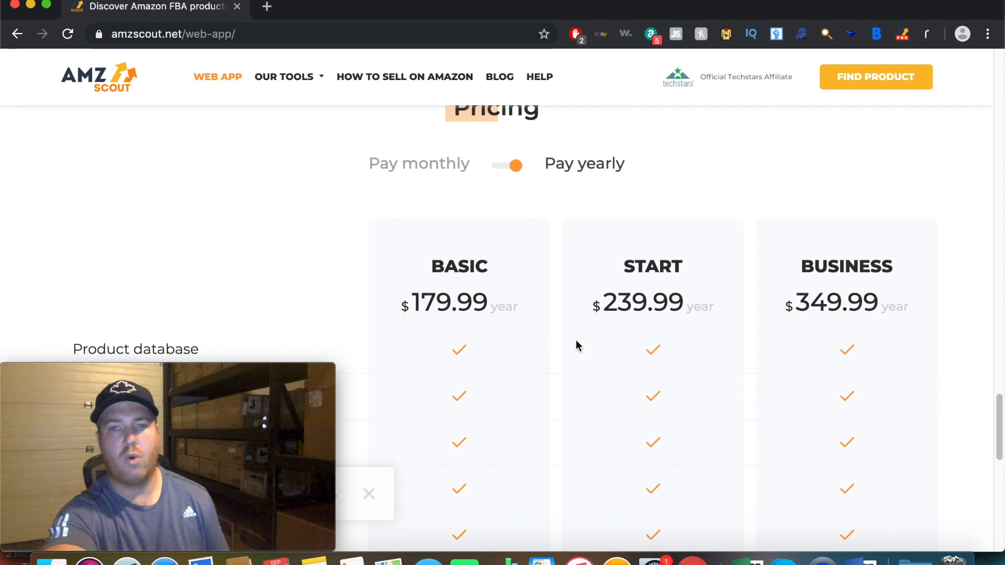
scroll(down, 3)
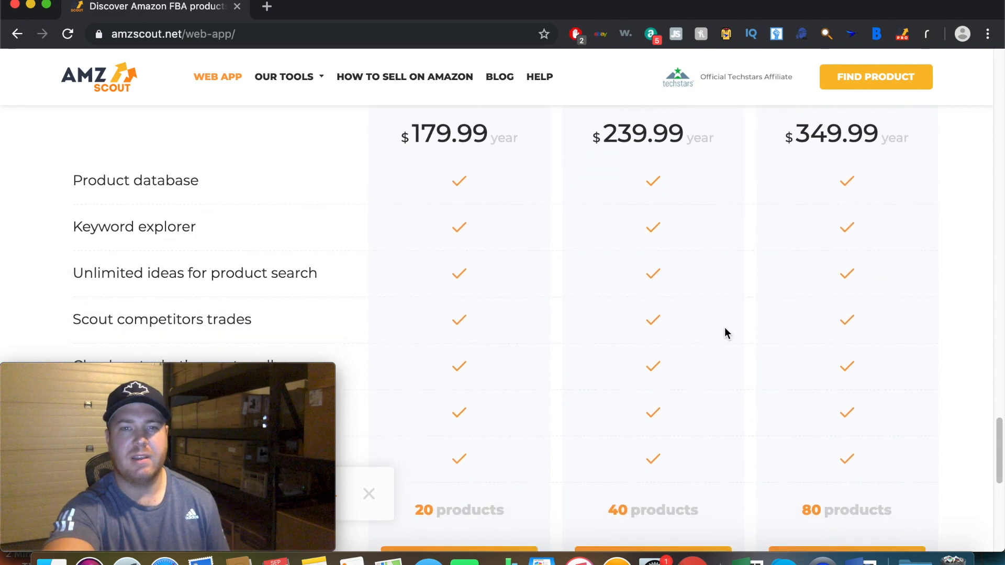
scroll(up, 3)
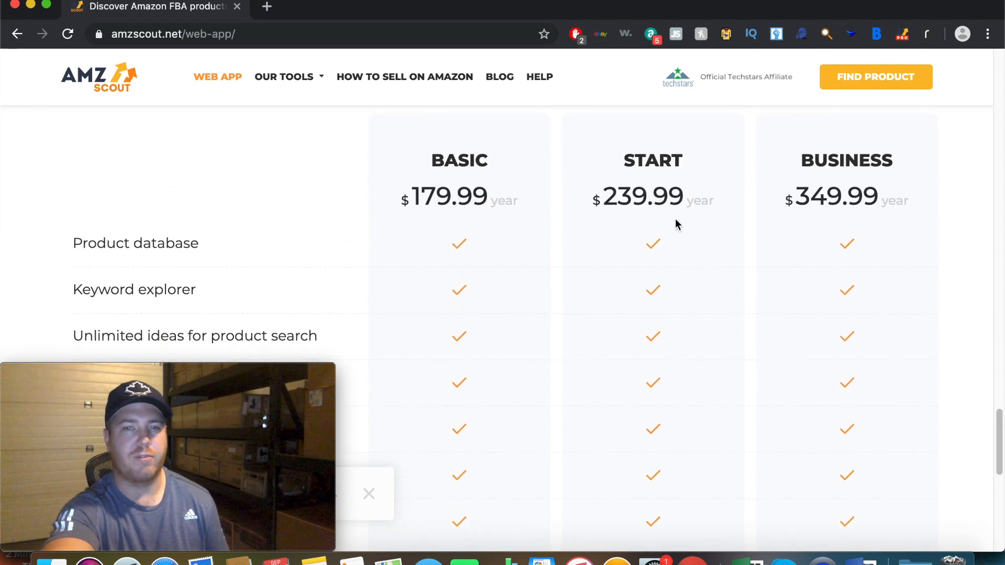